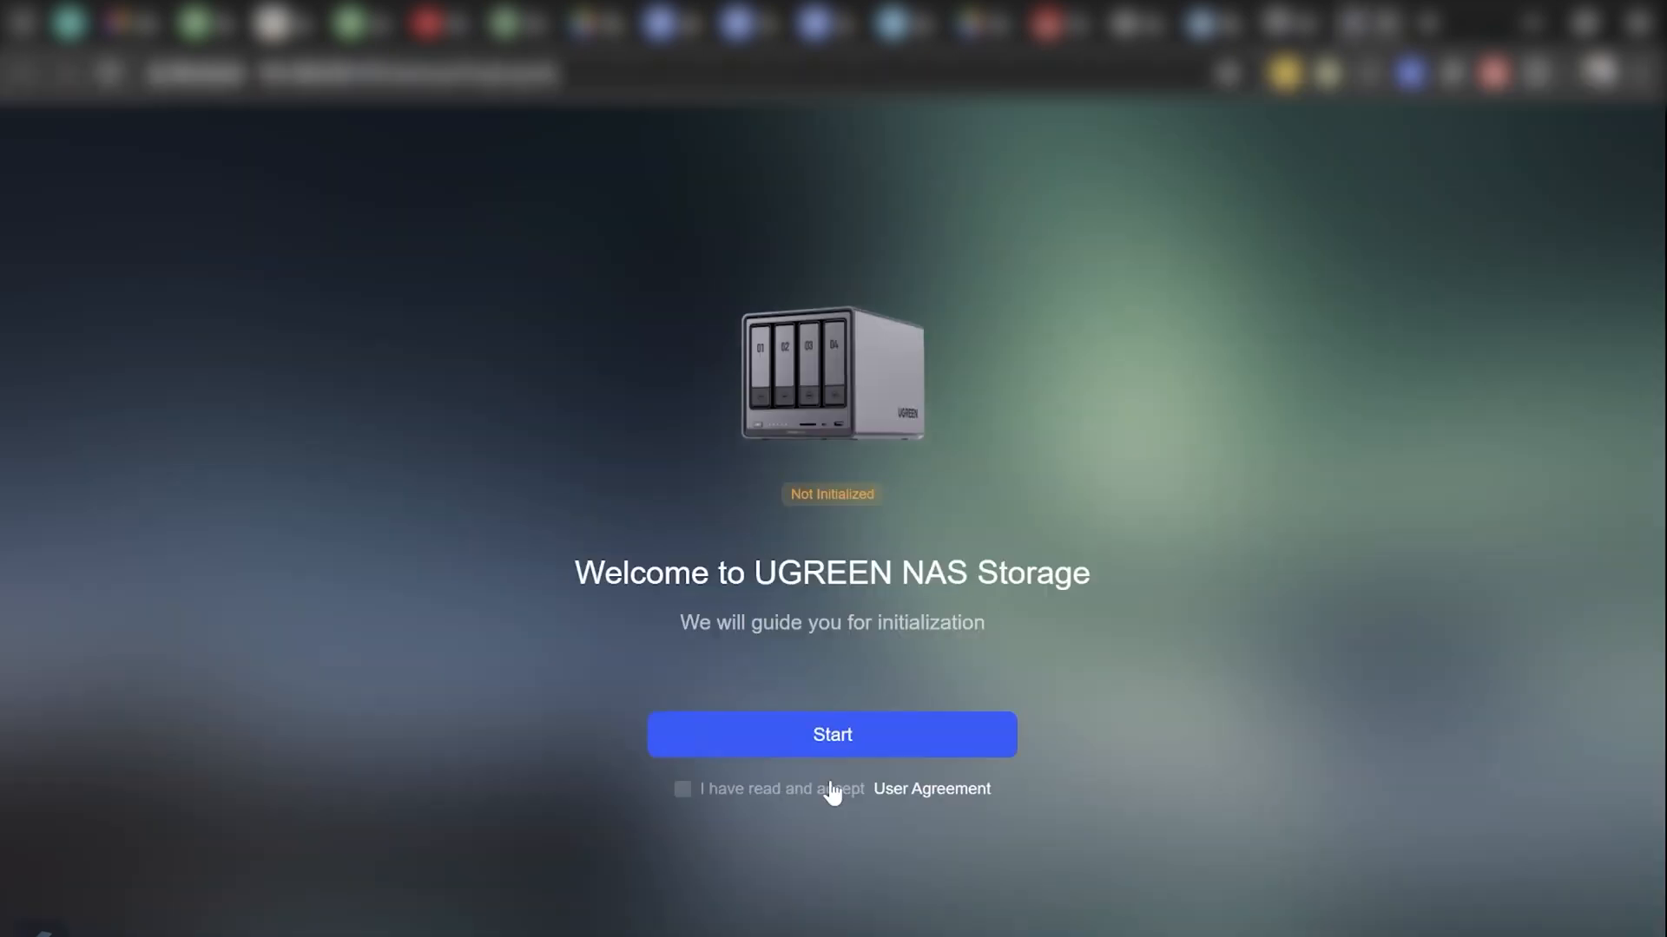
Step: Start initialization with the administrator account details and step through the desktop tour to its completion message
left_click(832, 735)
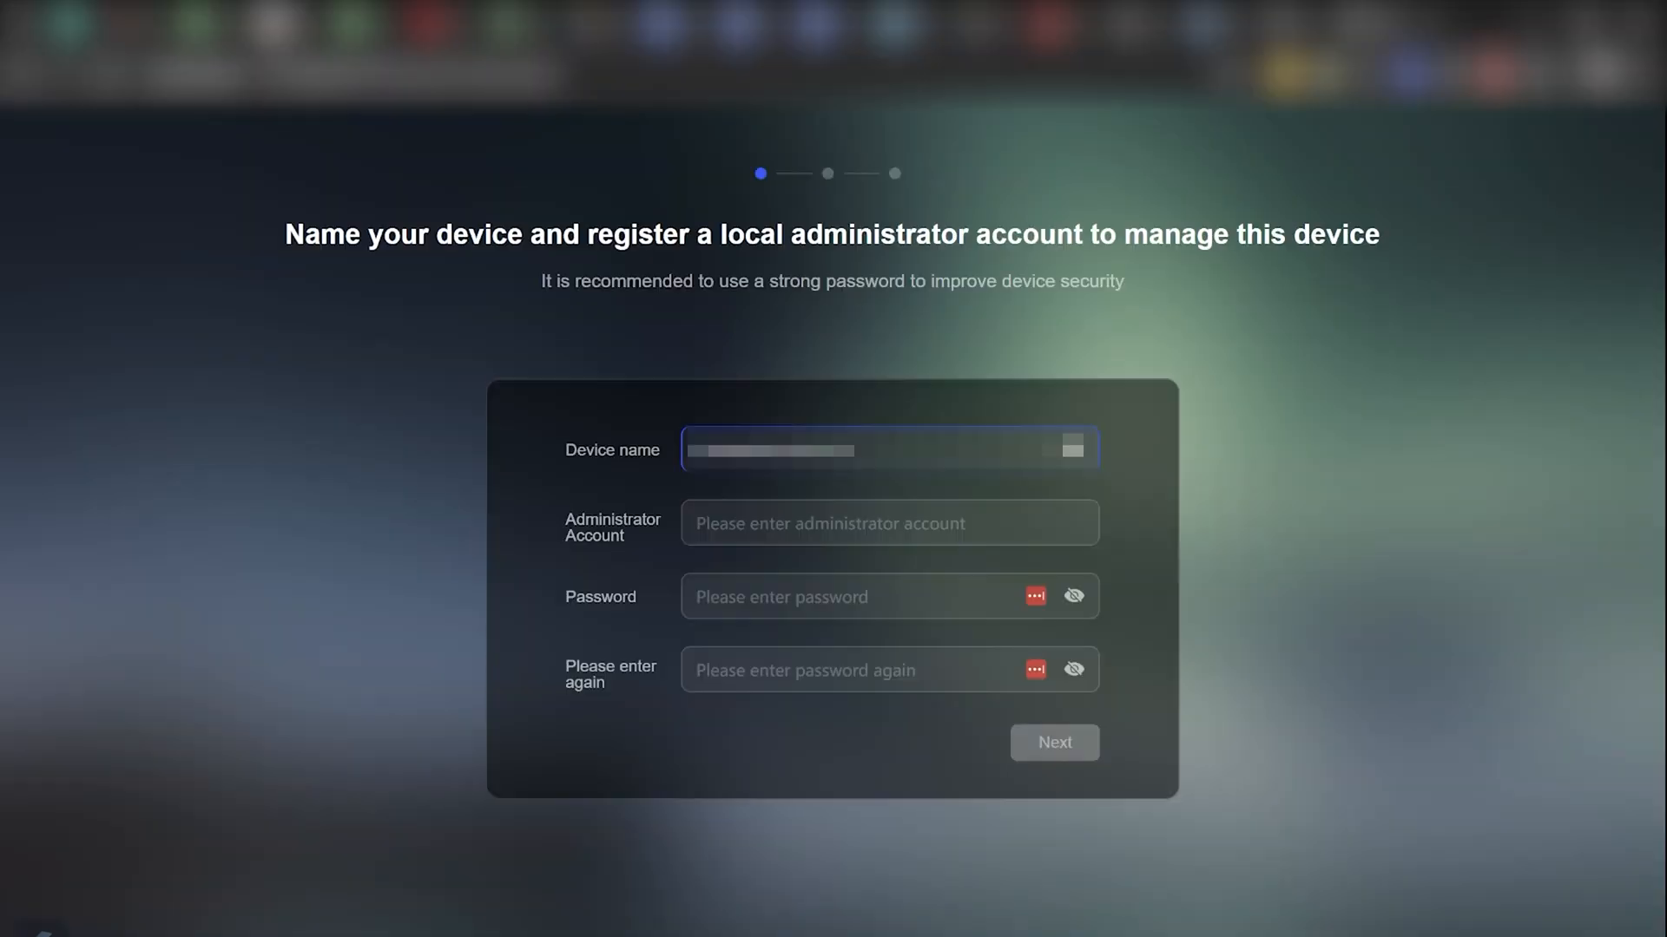
left_click(891, 523)
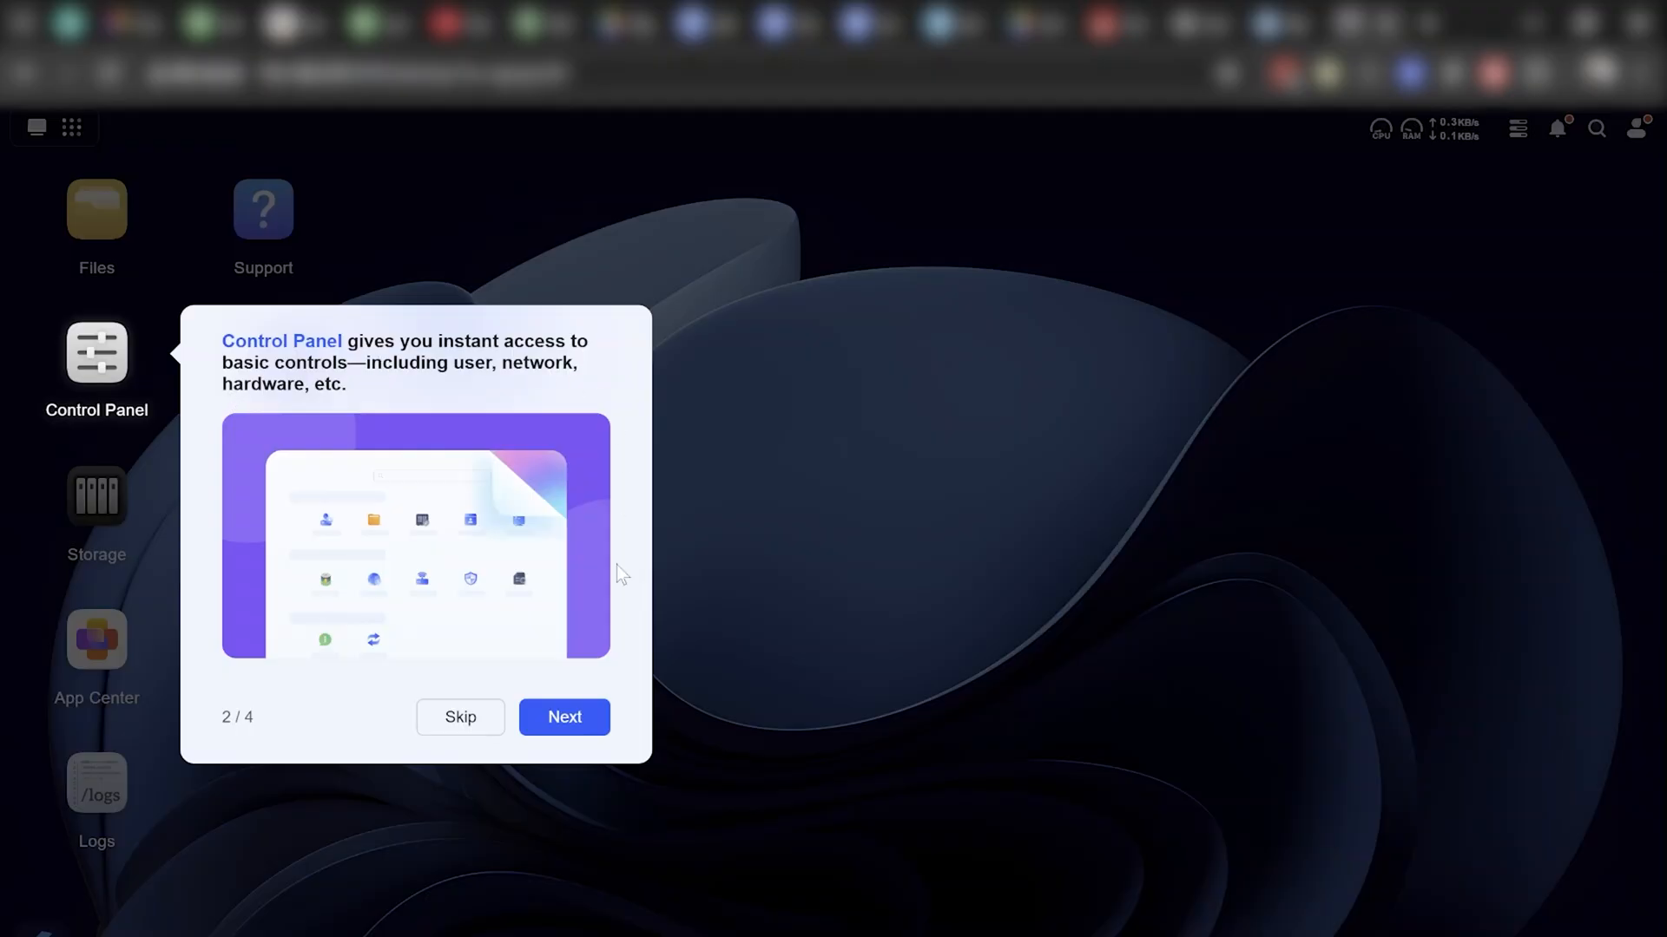
left_click(565, 717)
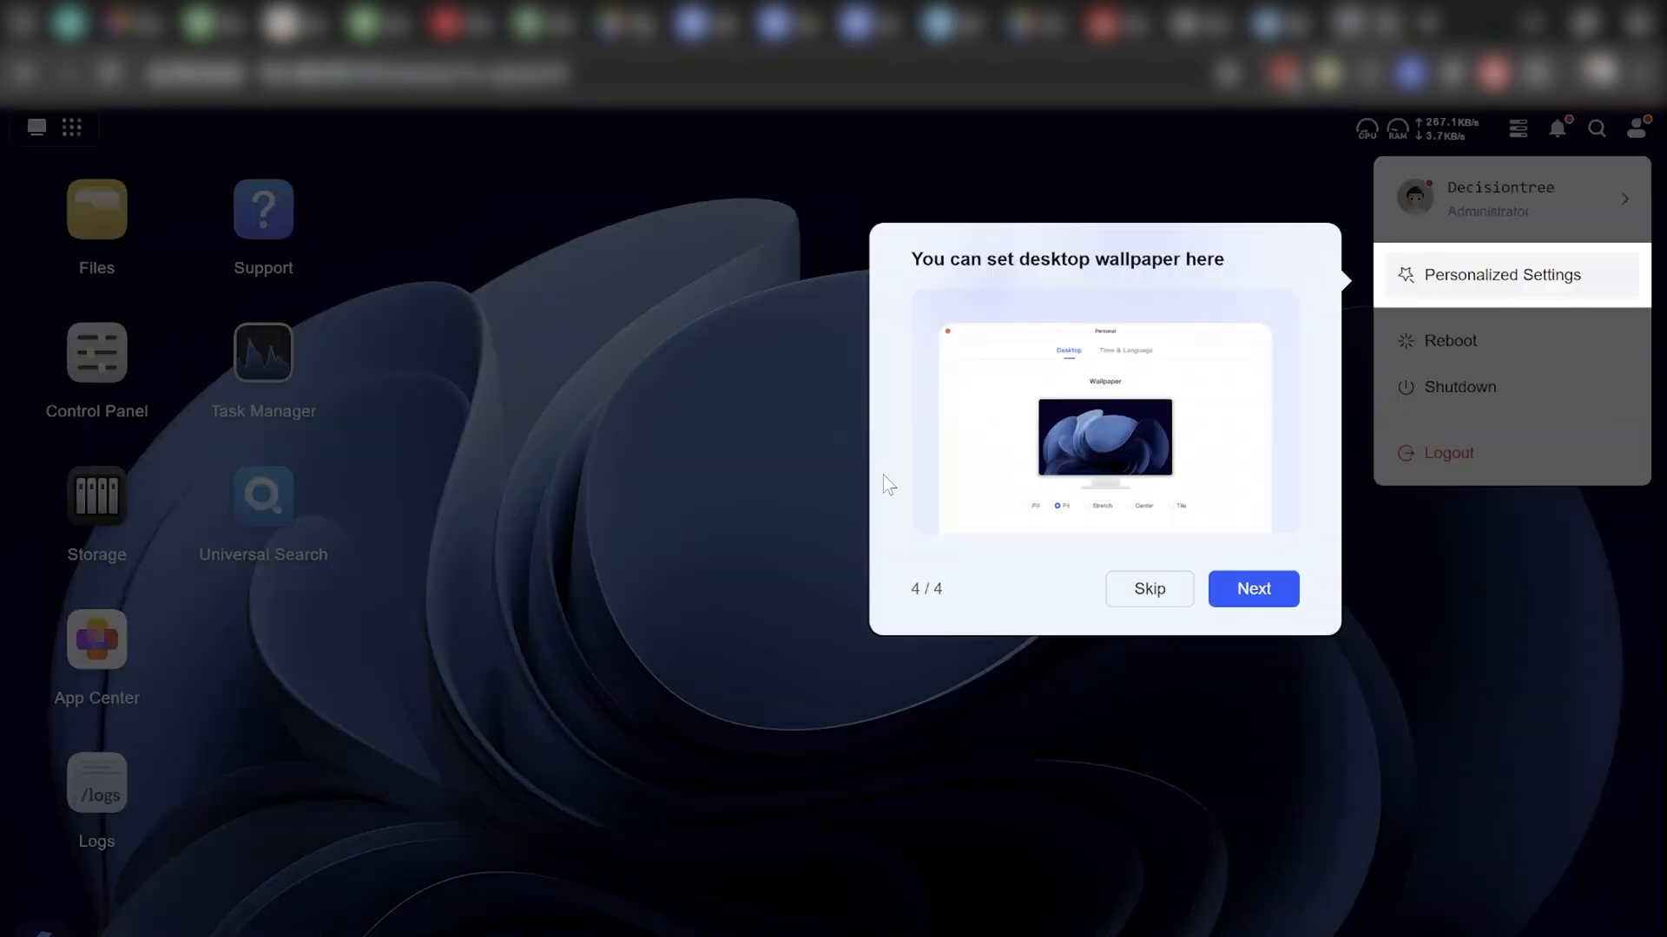
left_click(1254, 588)
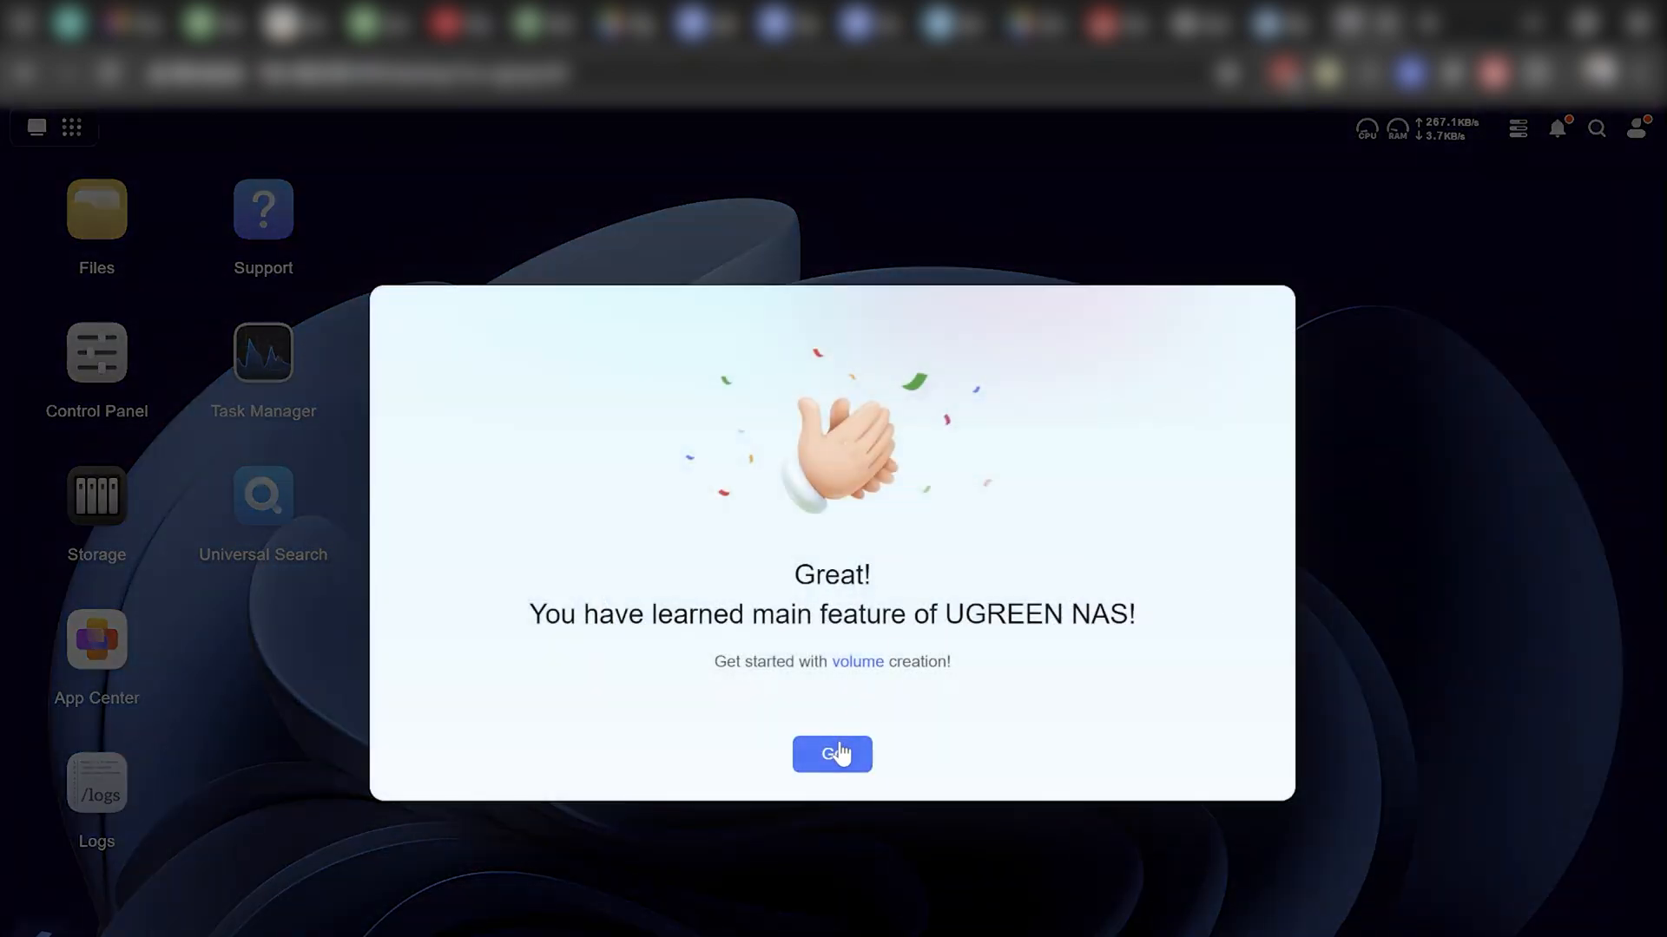
Step: Launch volume creation from the checklist, pass the Storage Manager intro and select Hard Disks 1–4 for the pool
left_click(833, 754)
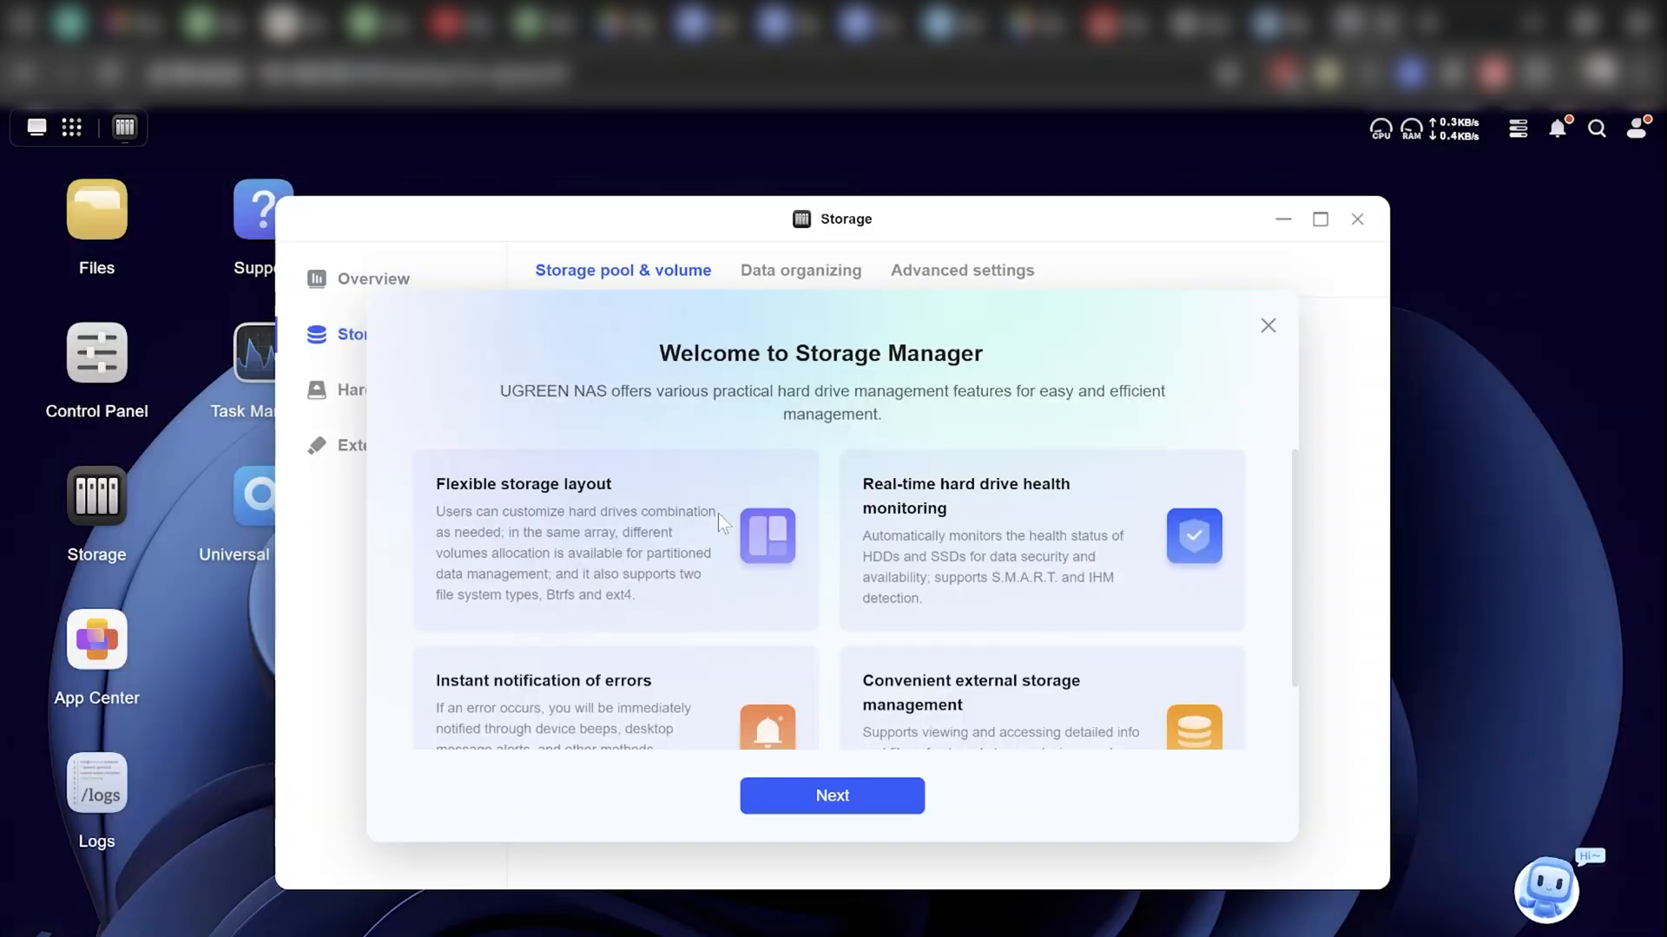
mouse_move(917, 548)
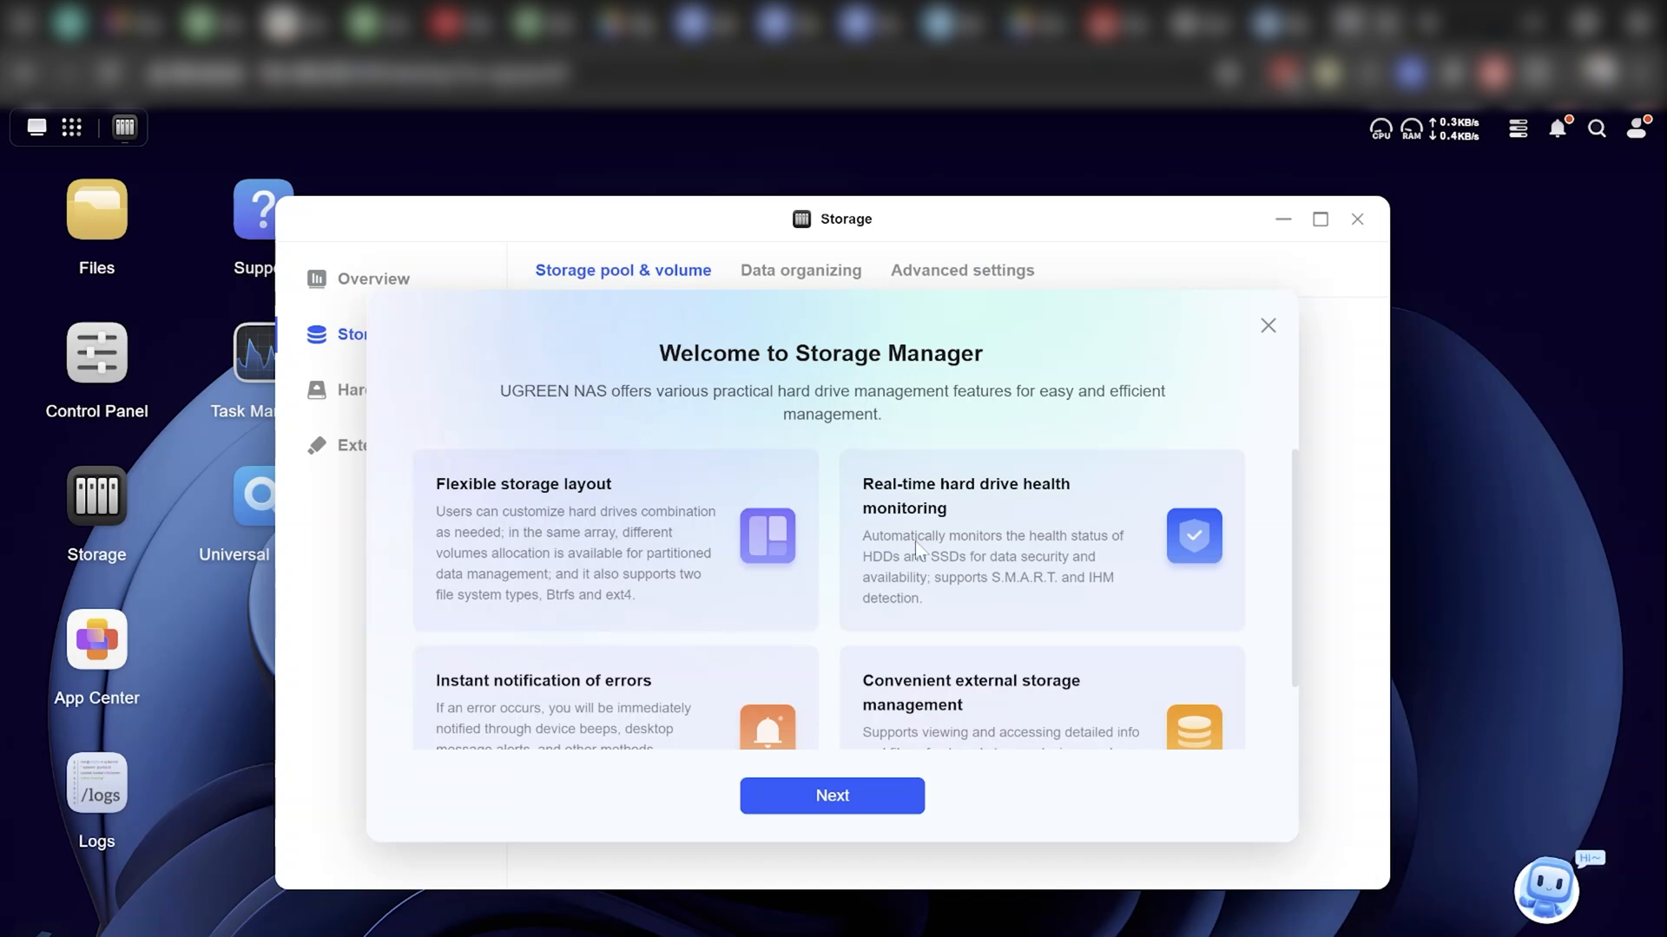
left_click(833, 795)
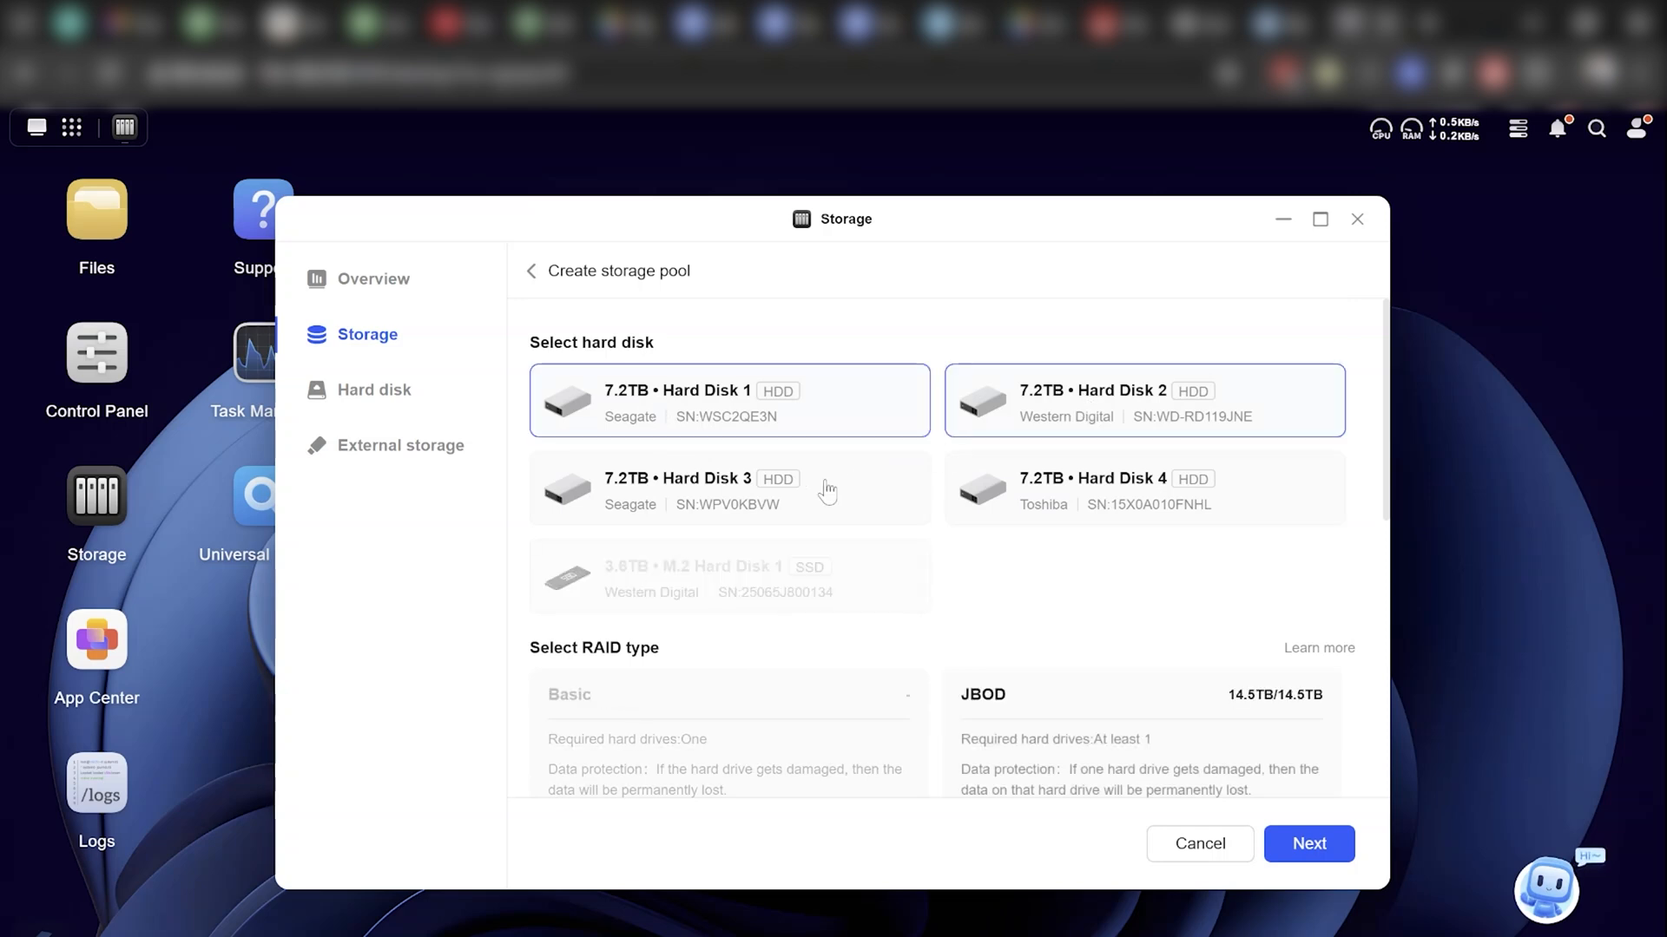
left_click(729, 490)
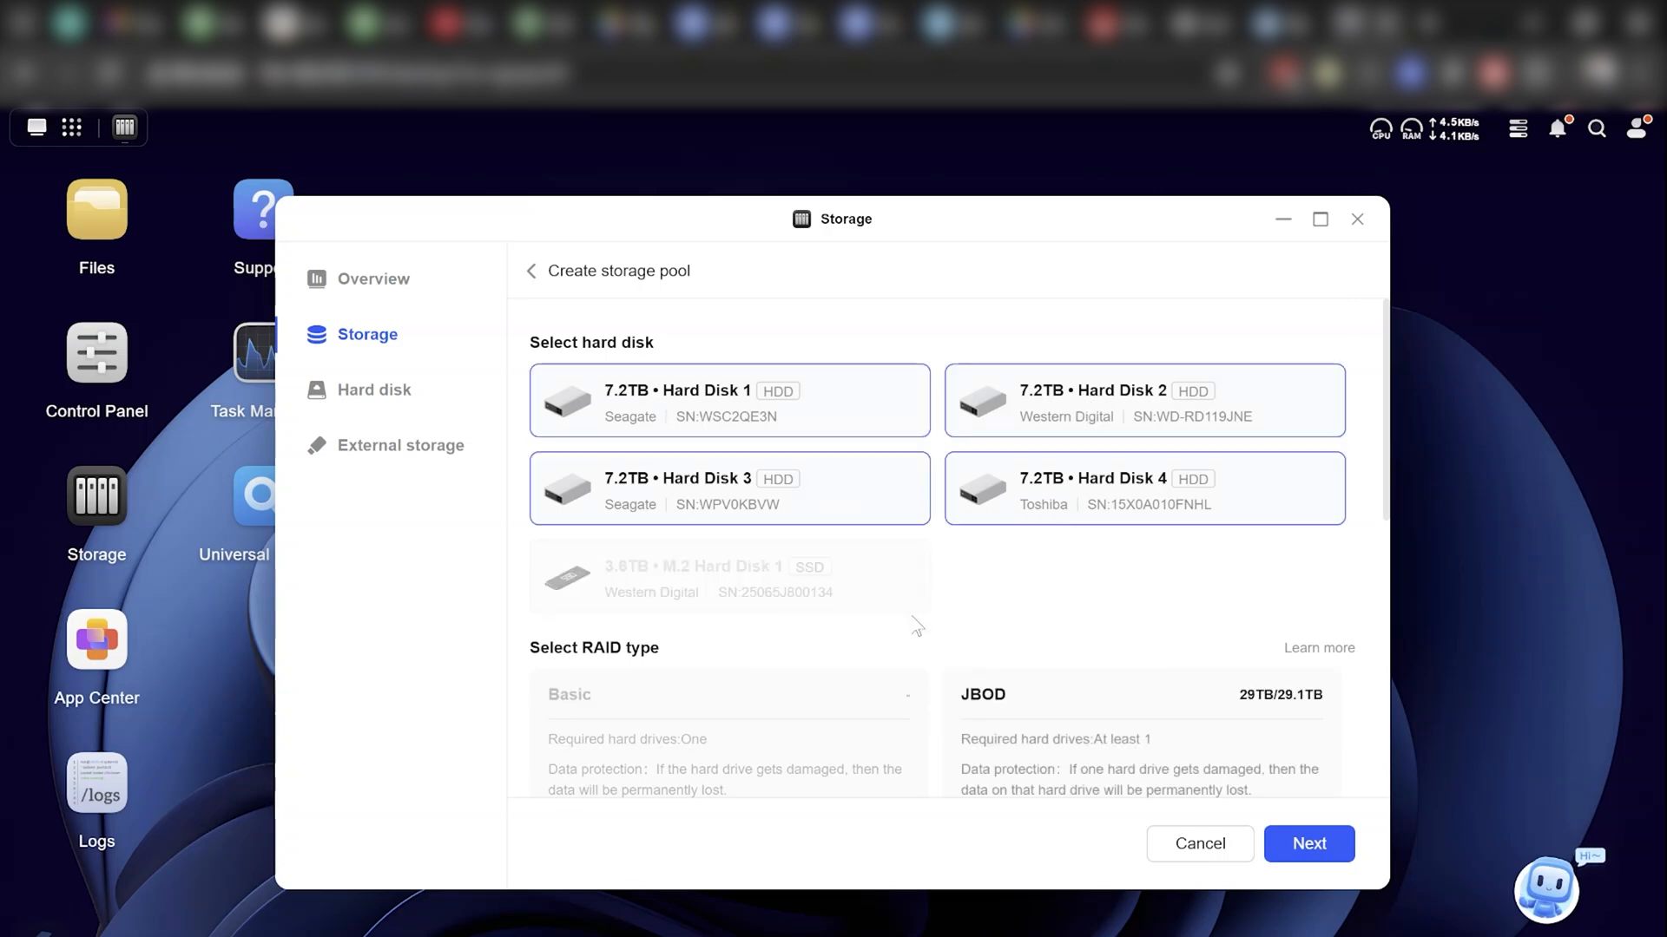
scroll("down", 3)
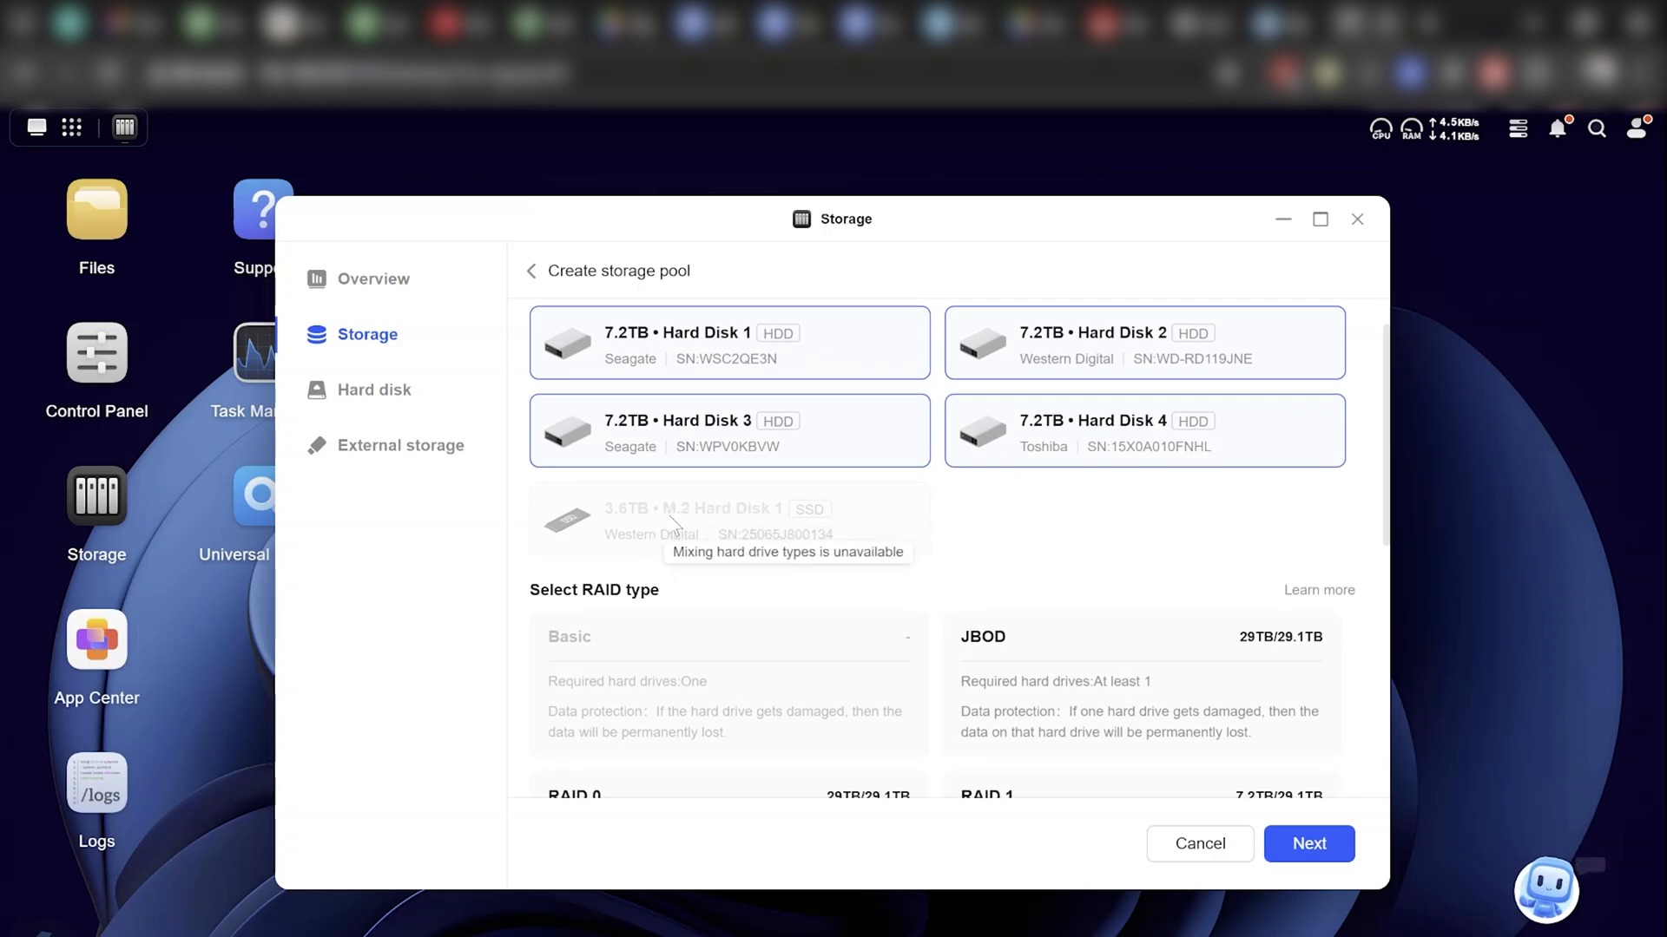
mouse_move(767, 528)
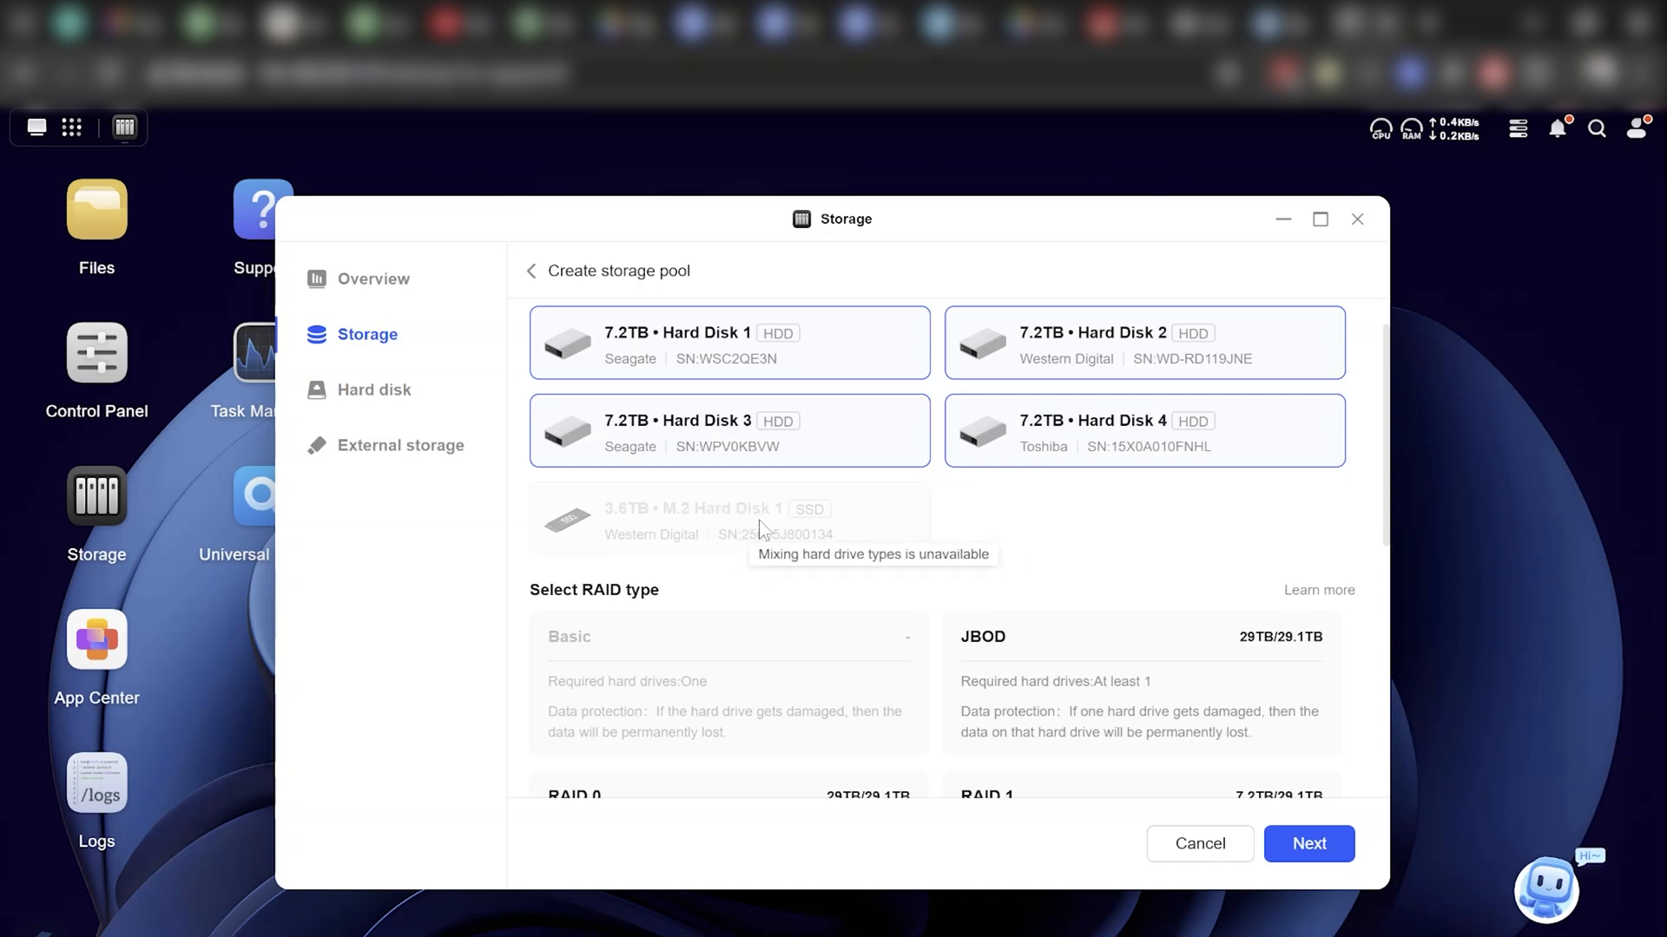
mouse_move(974, 559)
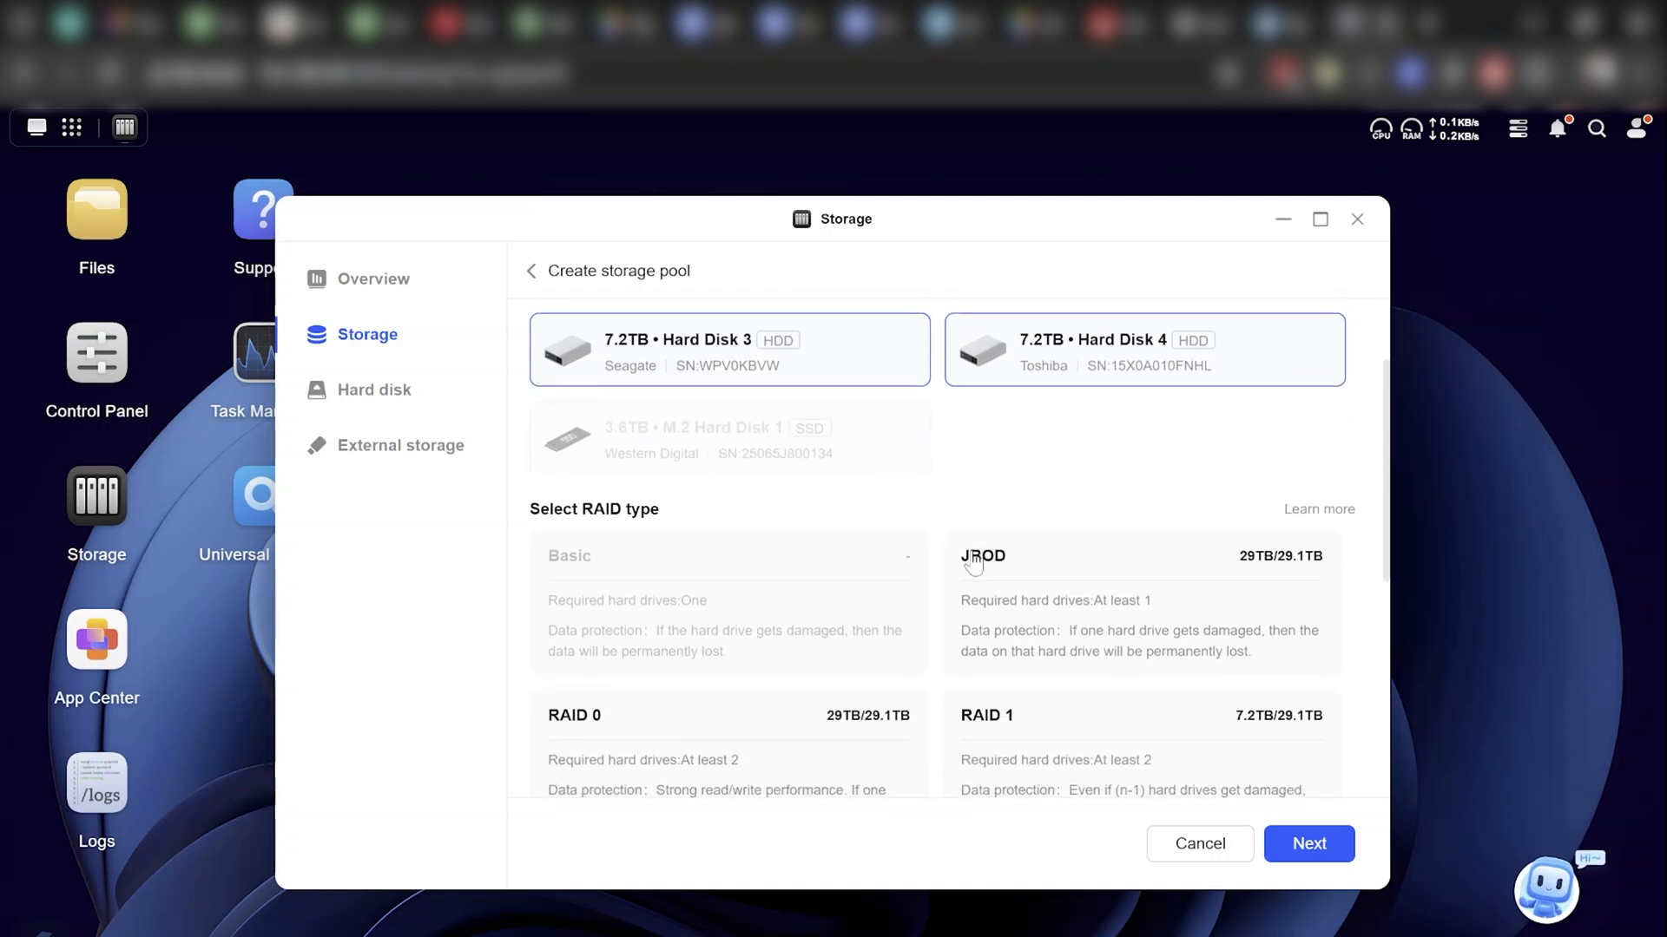
Step: Choose RAID 5 for the pool, enable the hard disk test and continue to the M.2 format prompt
scroll("down", 3)
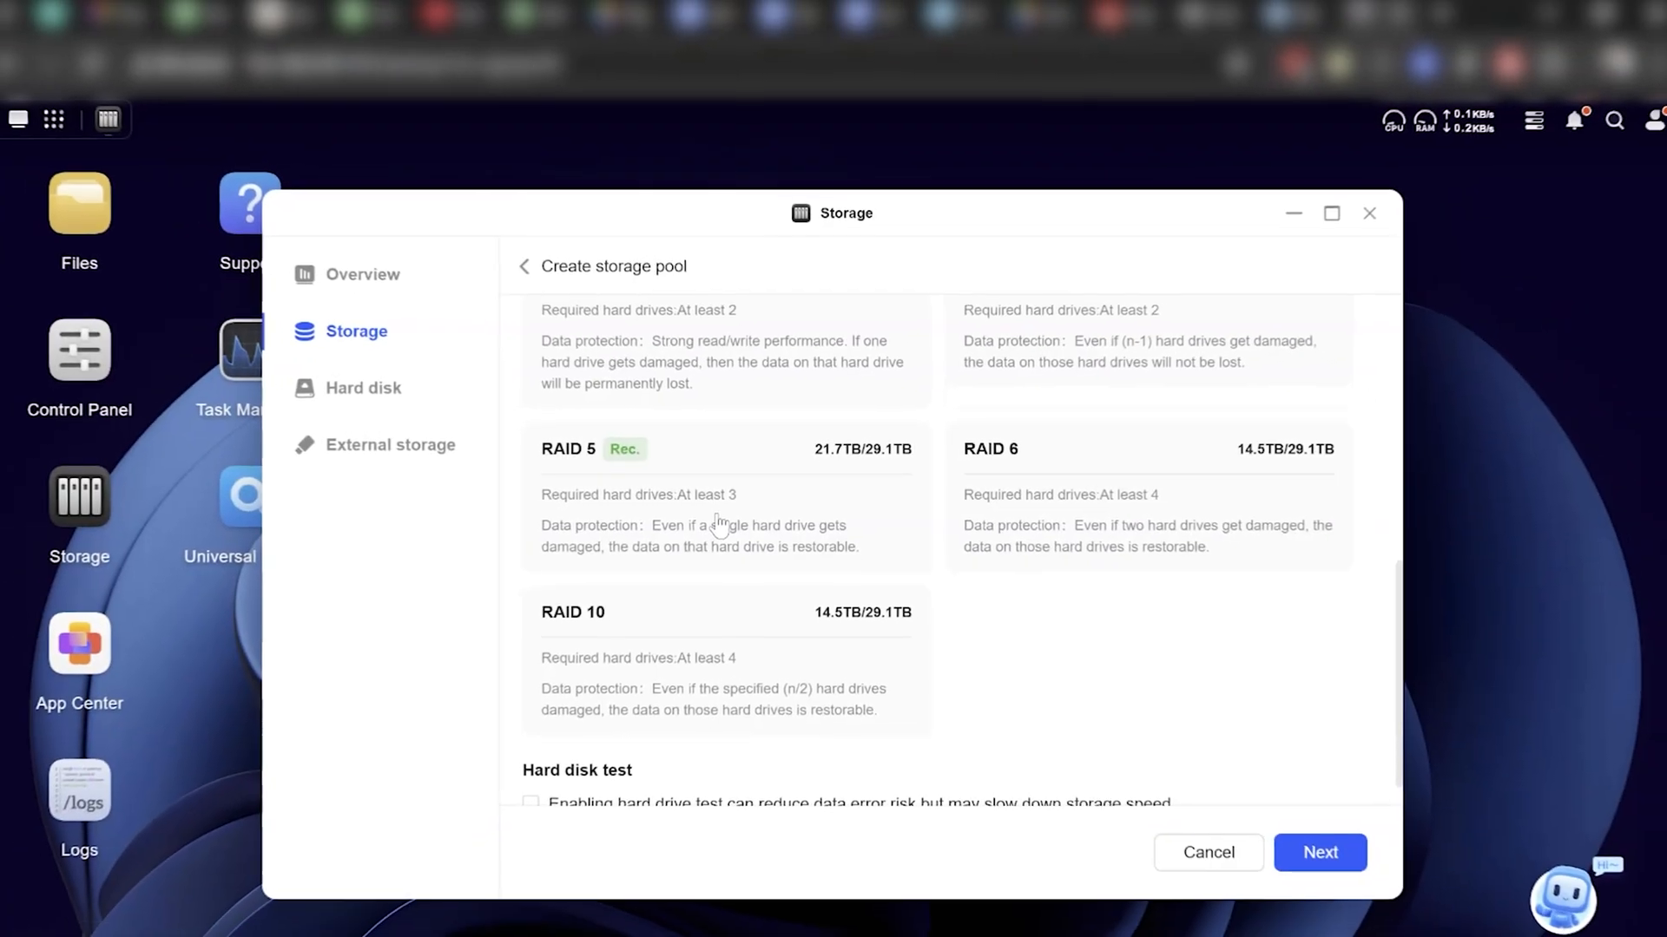
left_click(726, 514)
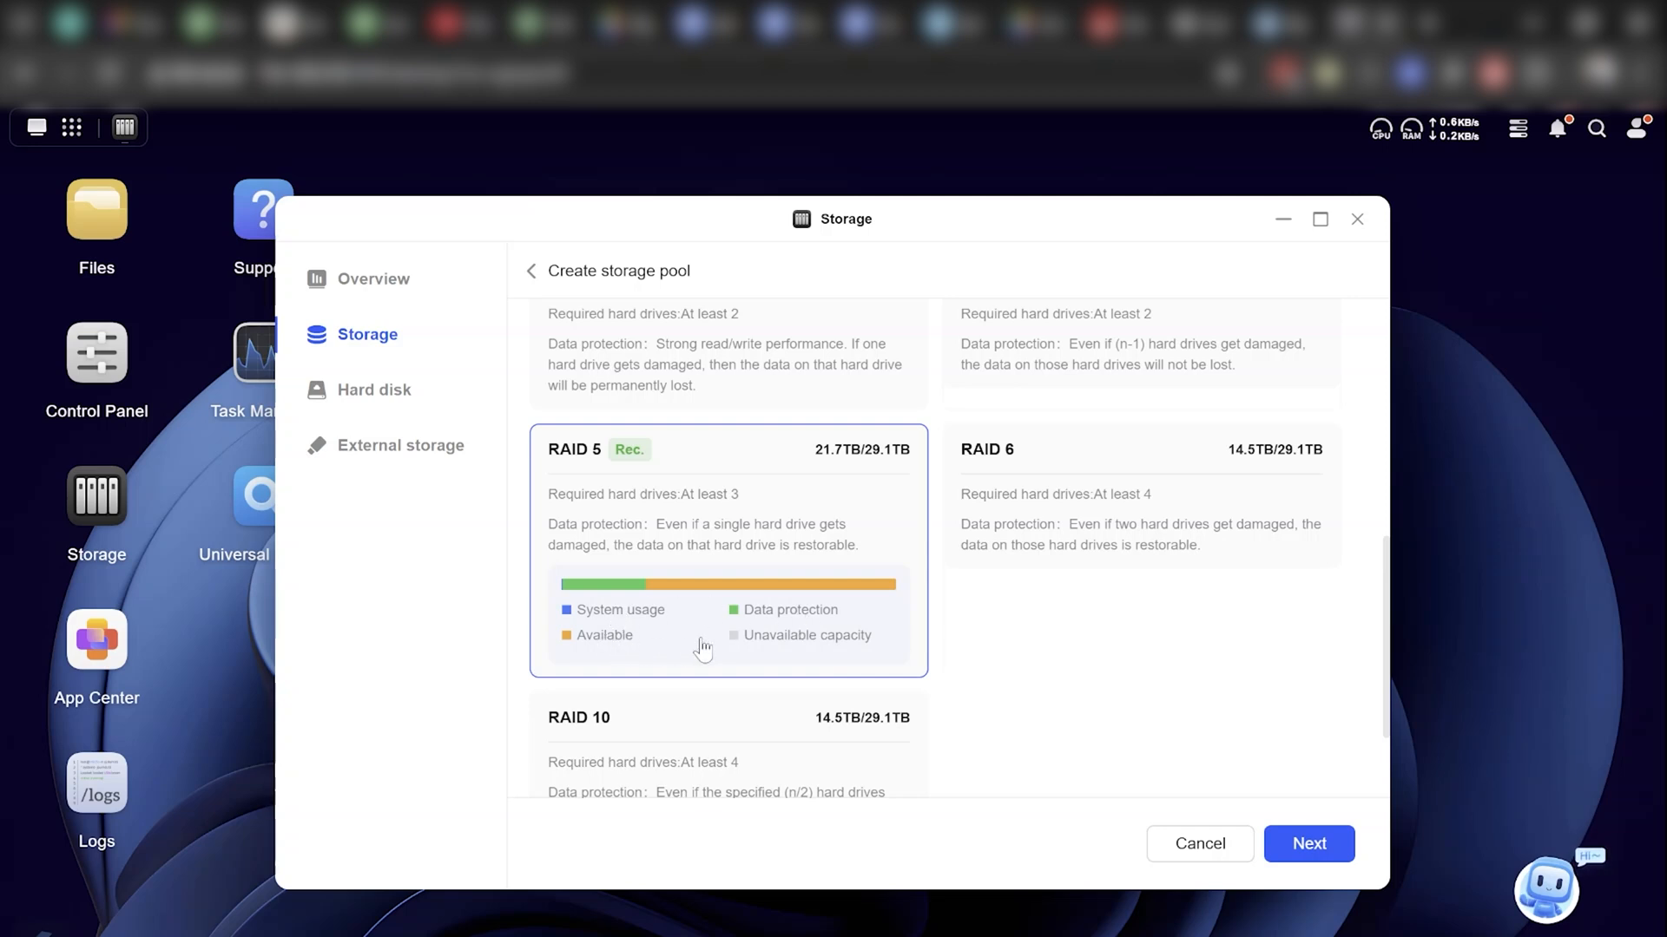
mouse_move(810, 618)
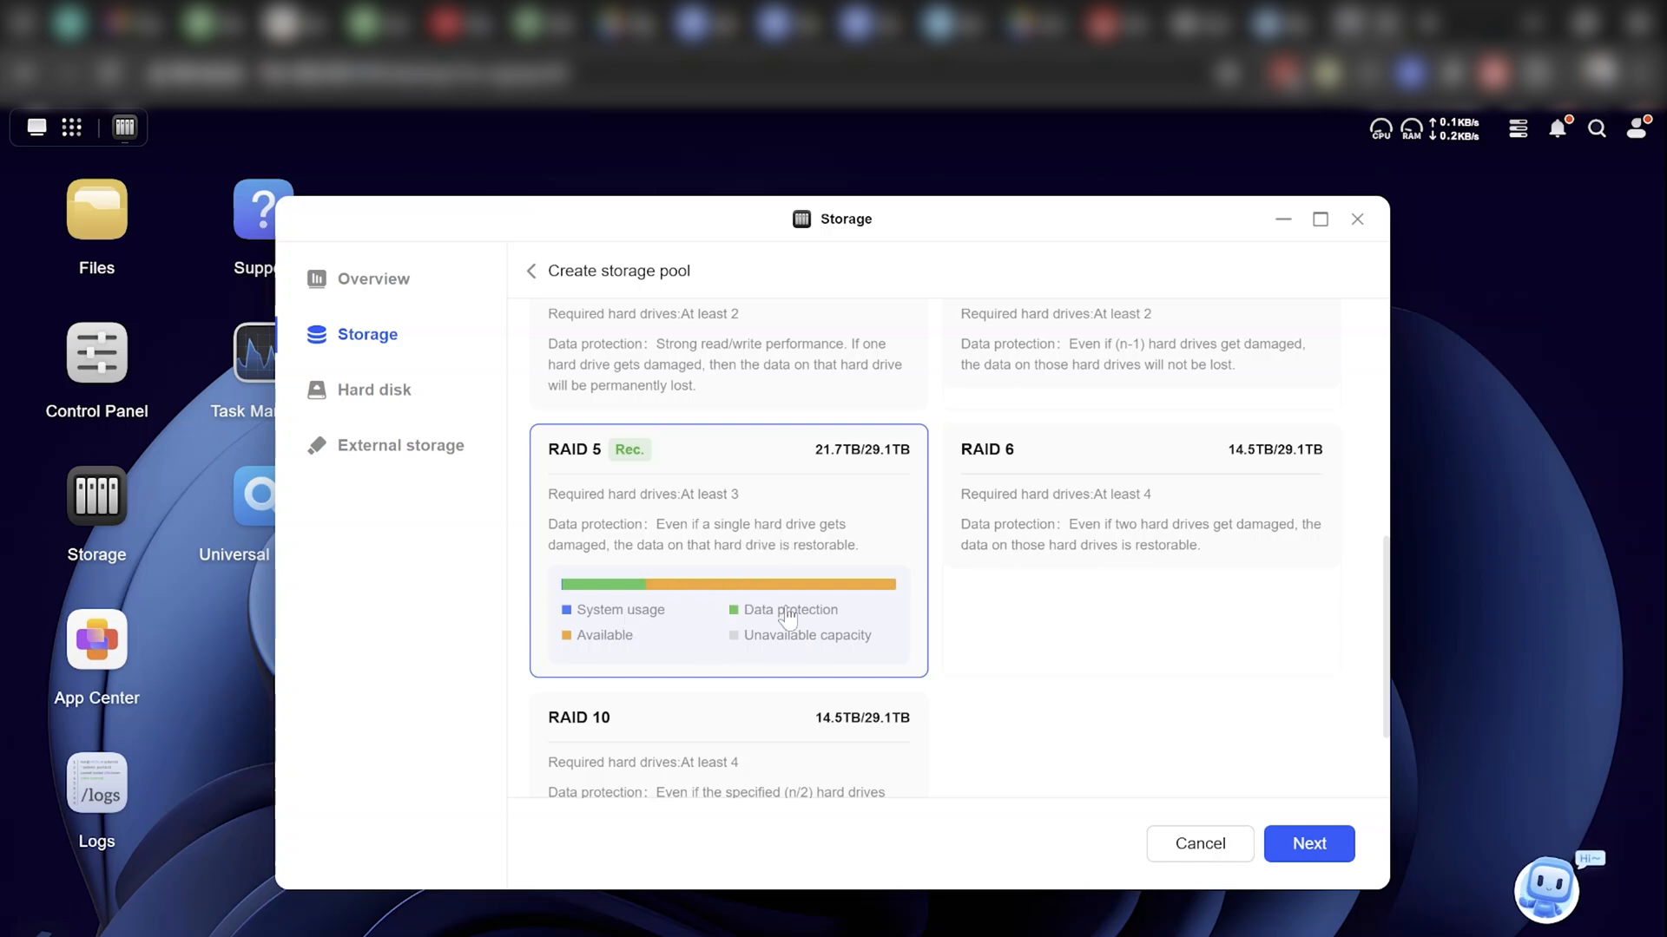
scroll("down", 3)
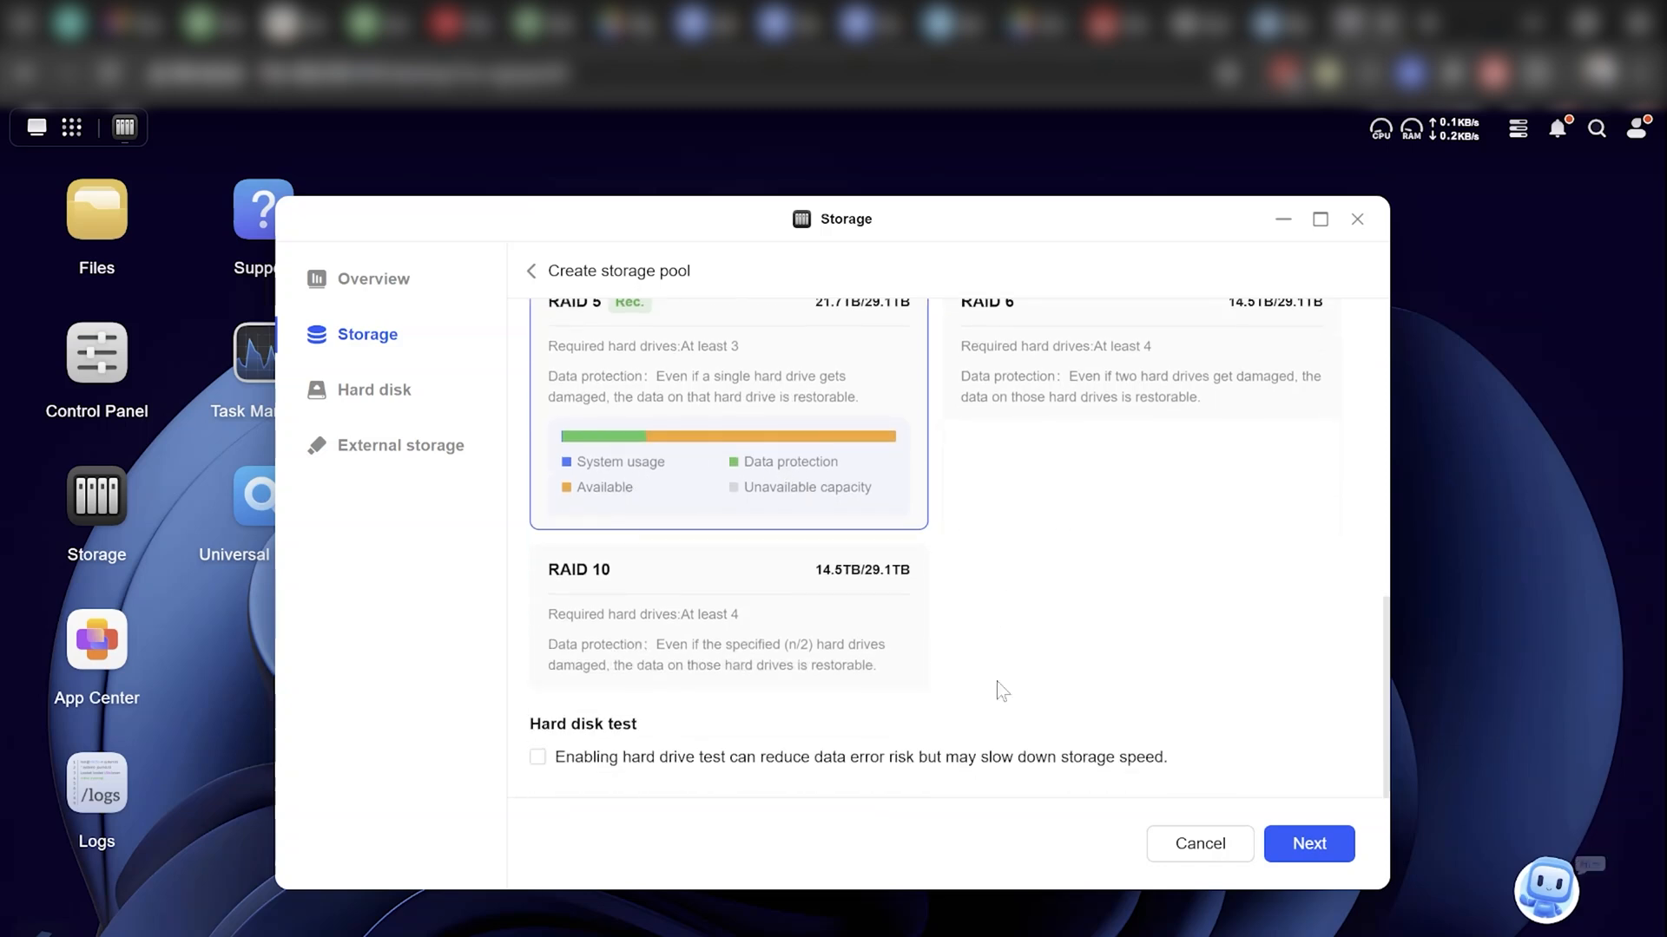
mouse_move(594, 774)
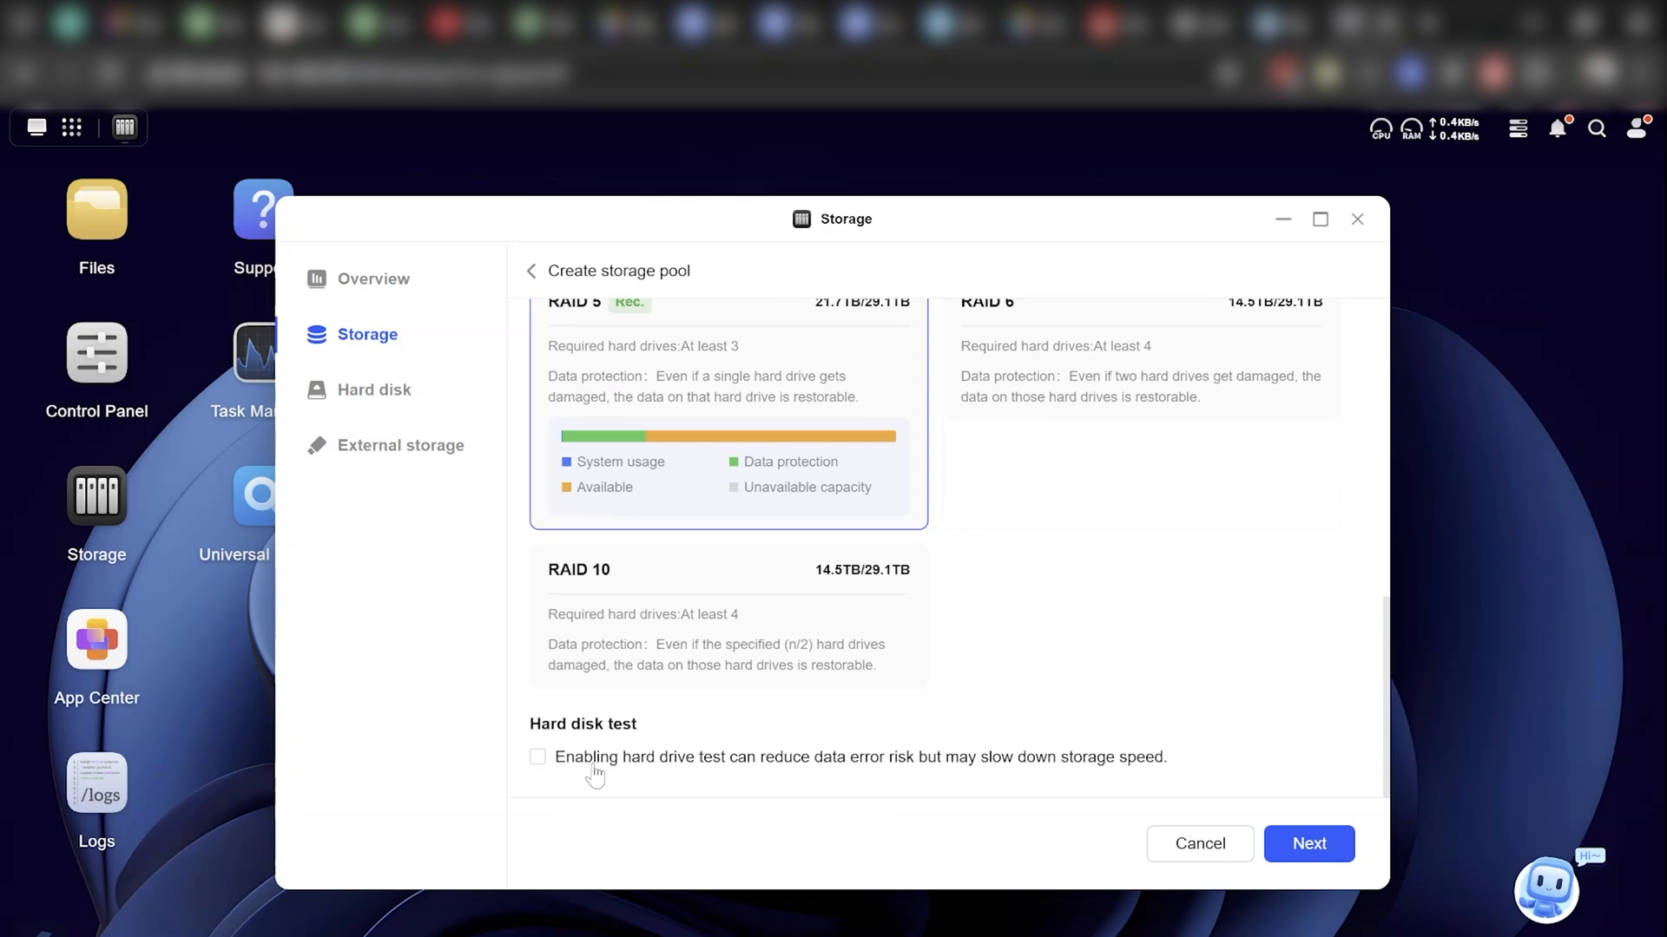
mouse_move(580, 774)
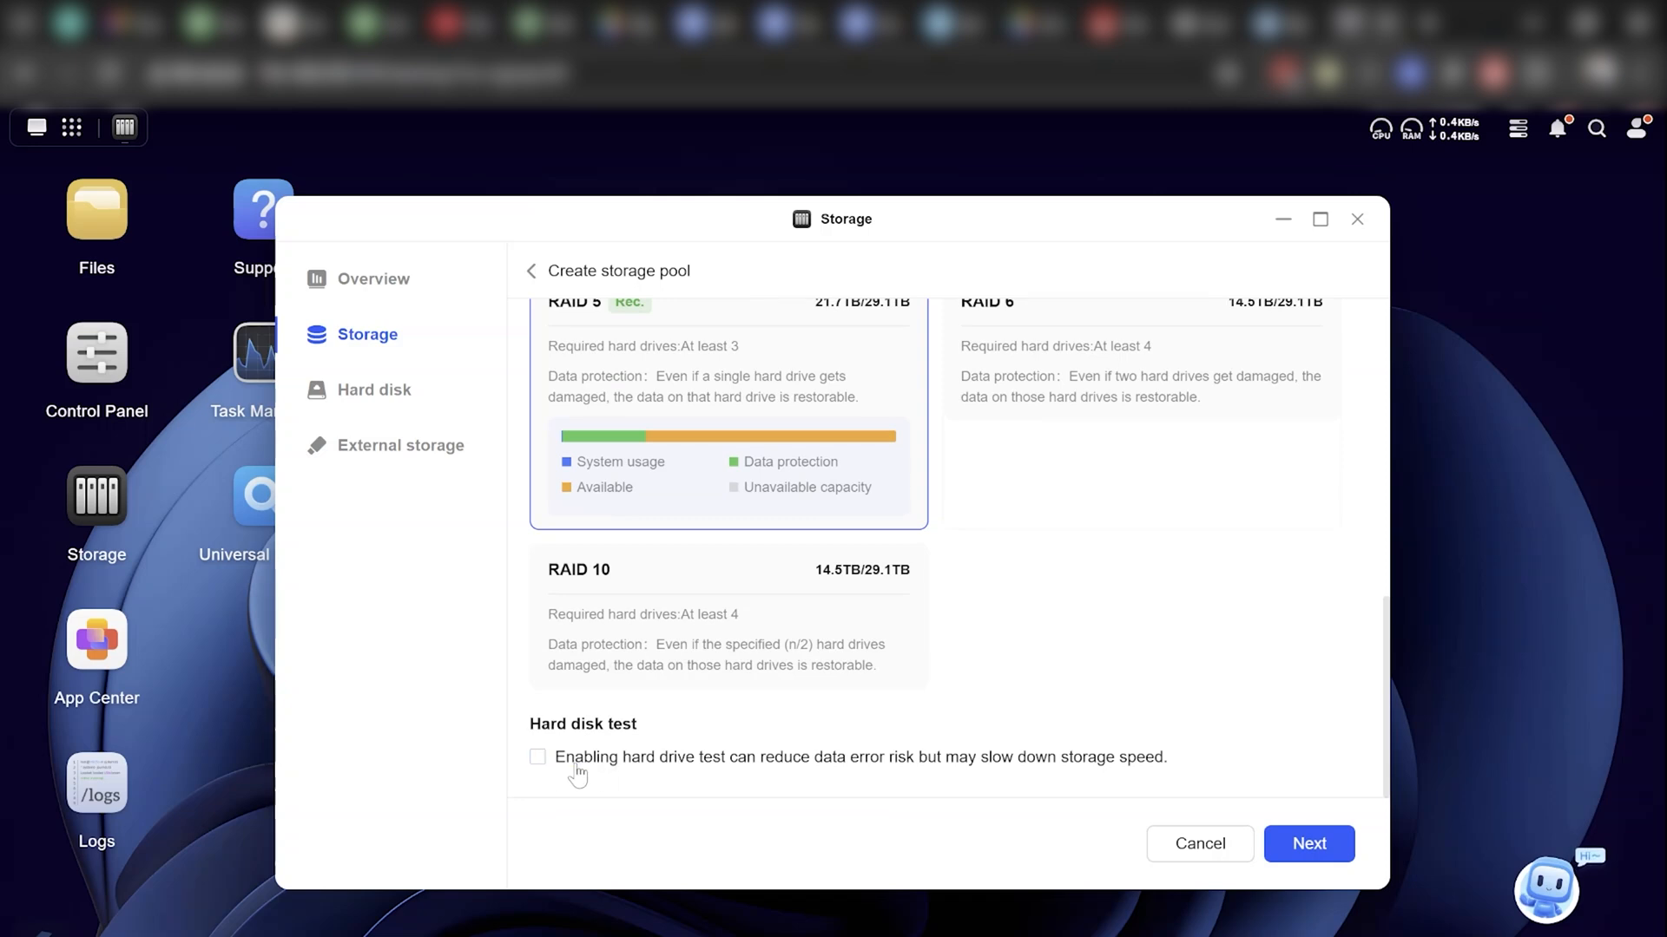
mouse_move(531, 769)
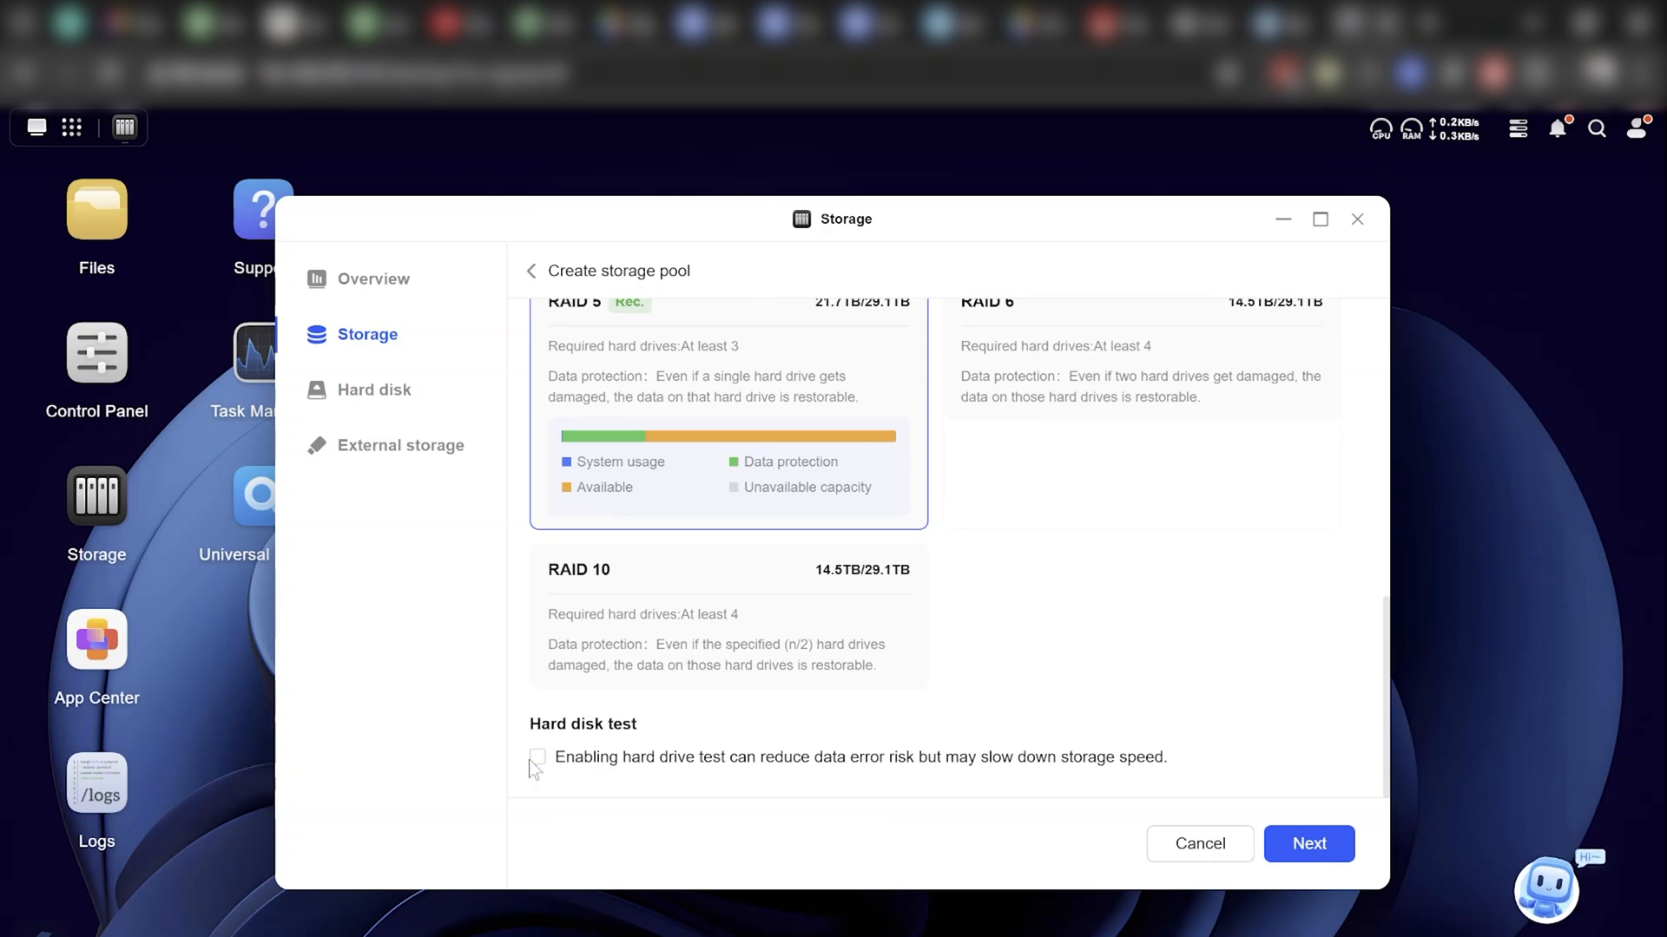
left_click(538, 757)
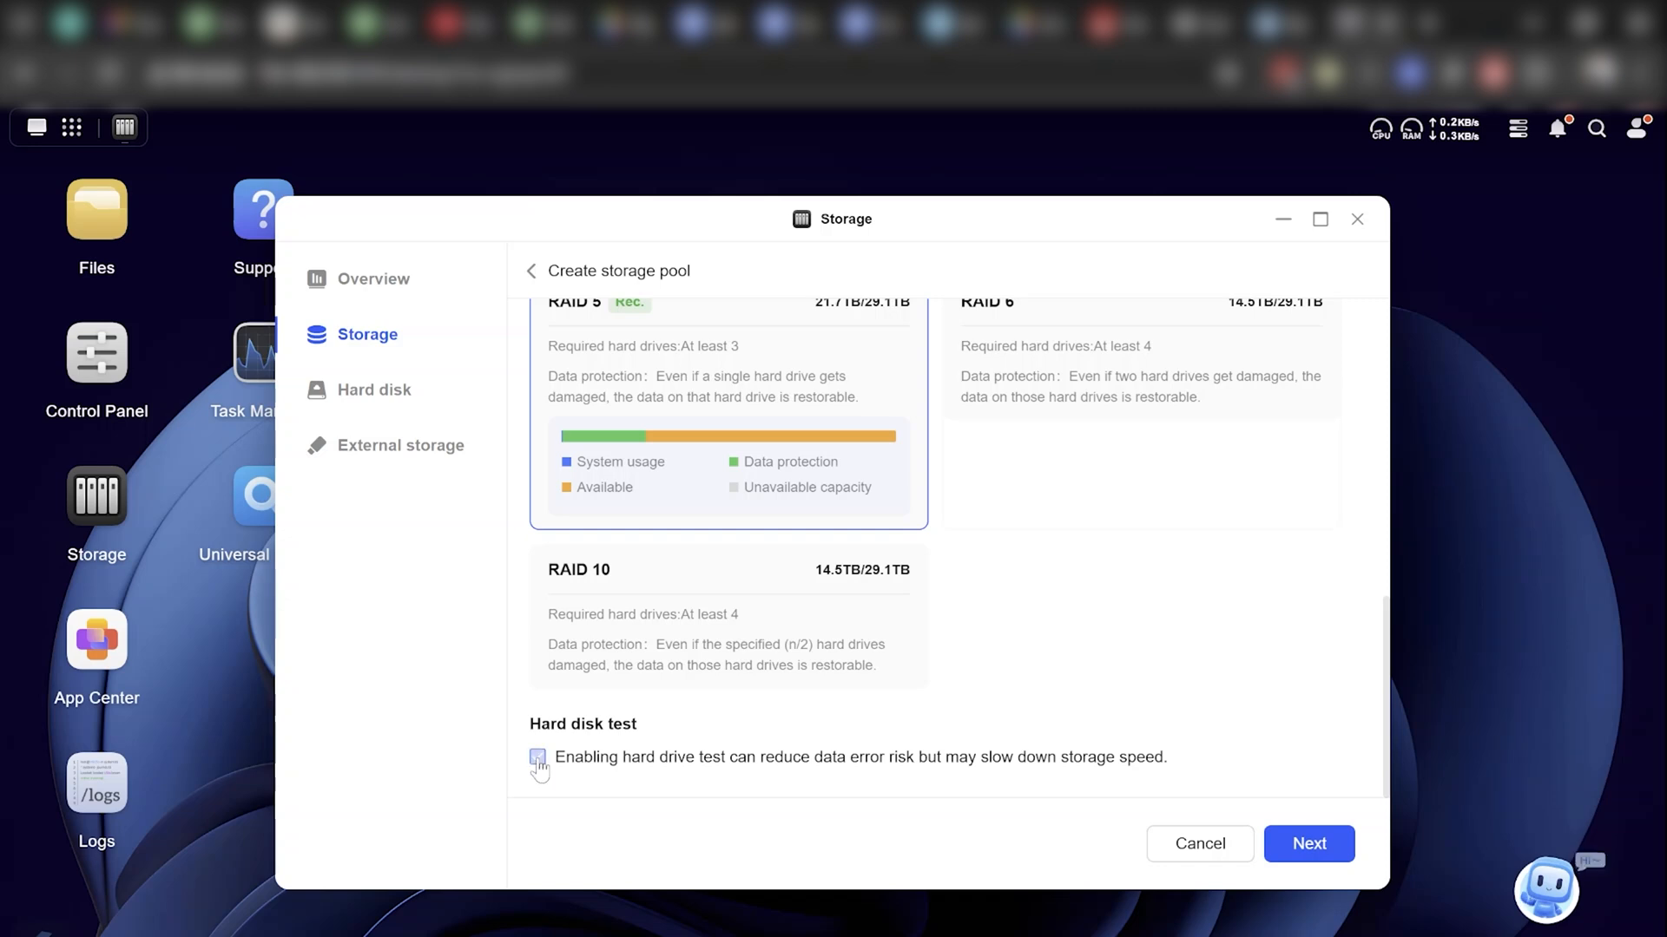
left_click(537, 757)
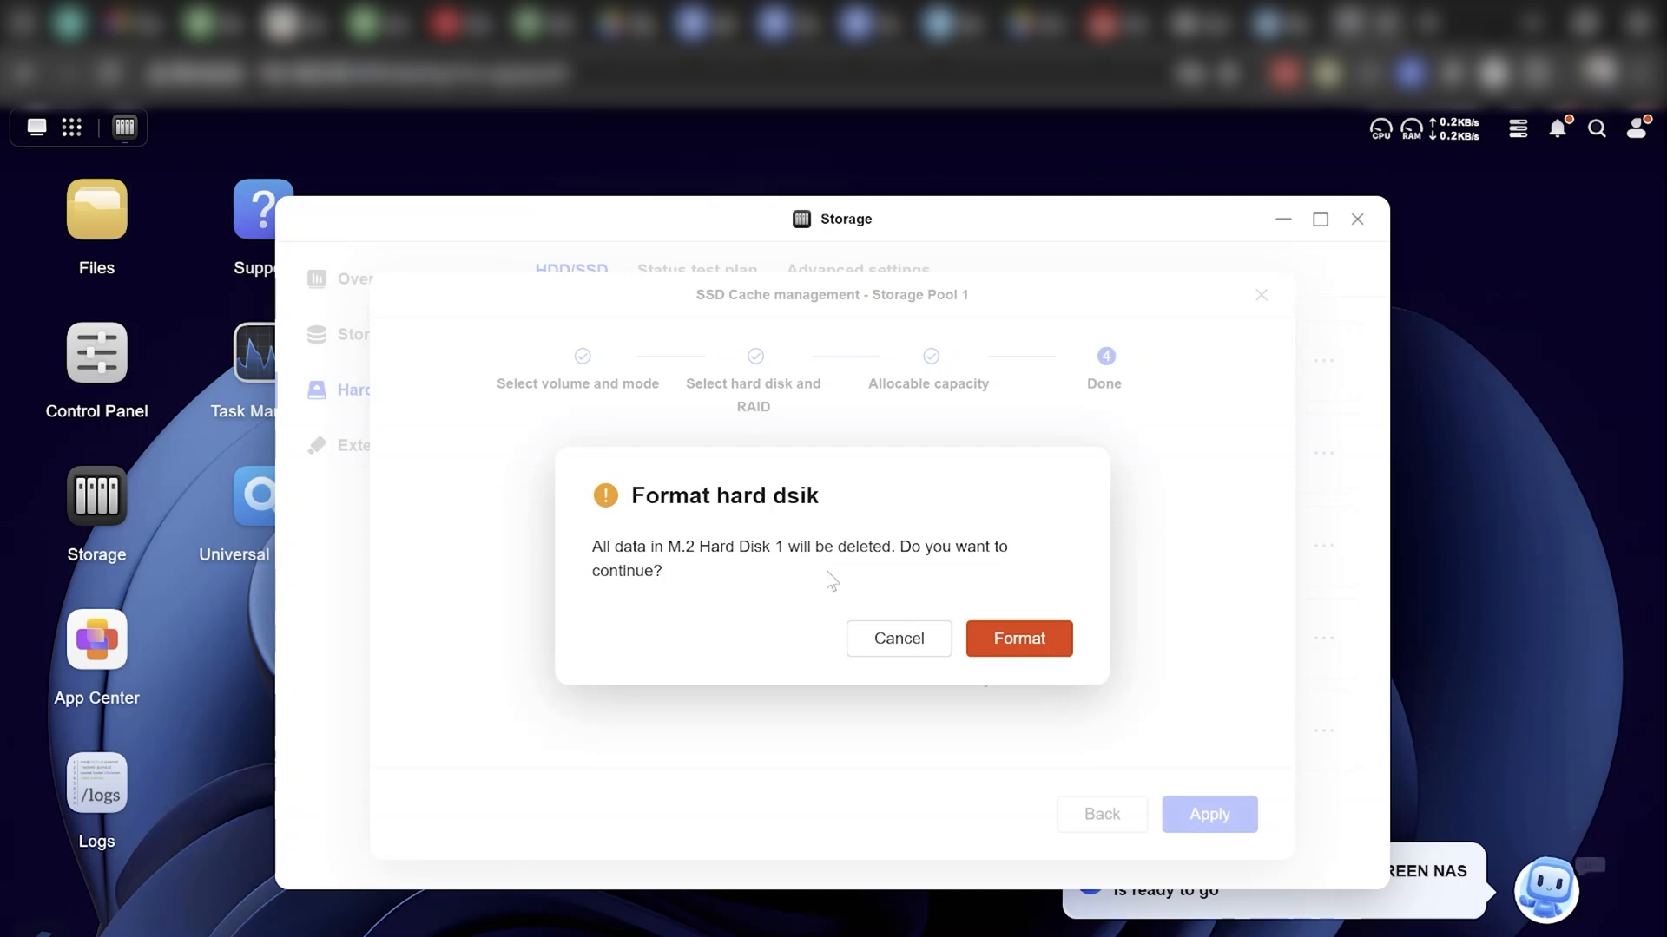
Step: Confirm formatting M.2 Hard Disk 1 so Storage Pool 1 starts syncing with its ext4 volume creating
left_click(1017, 639)
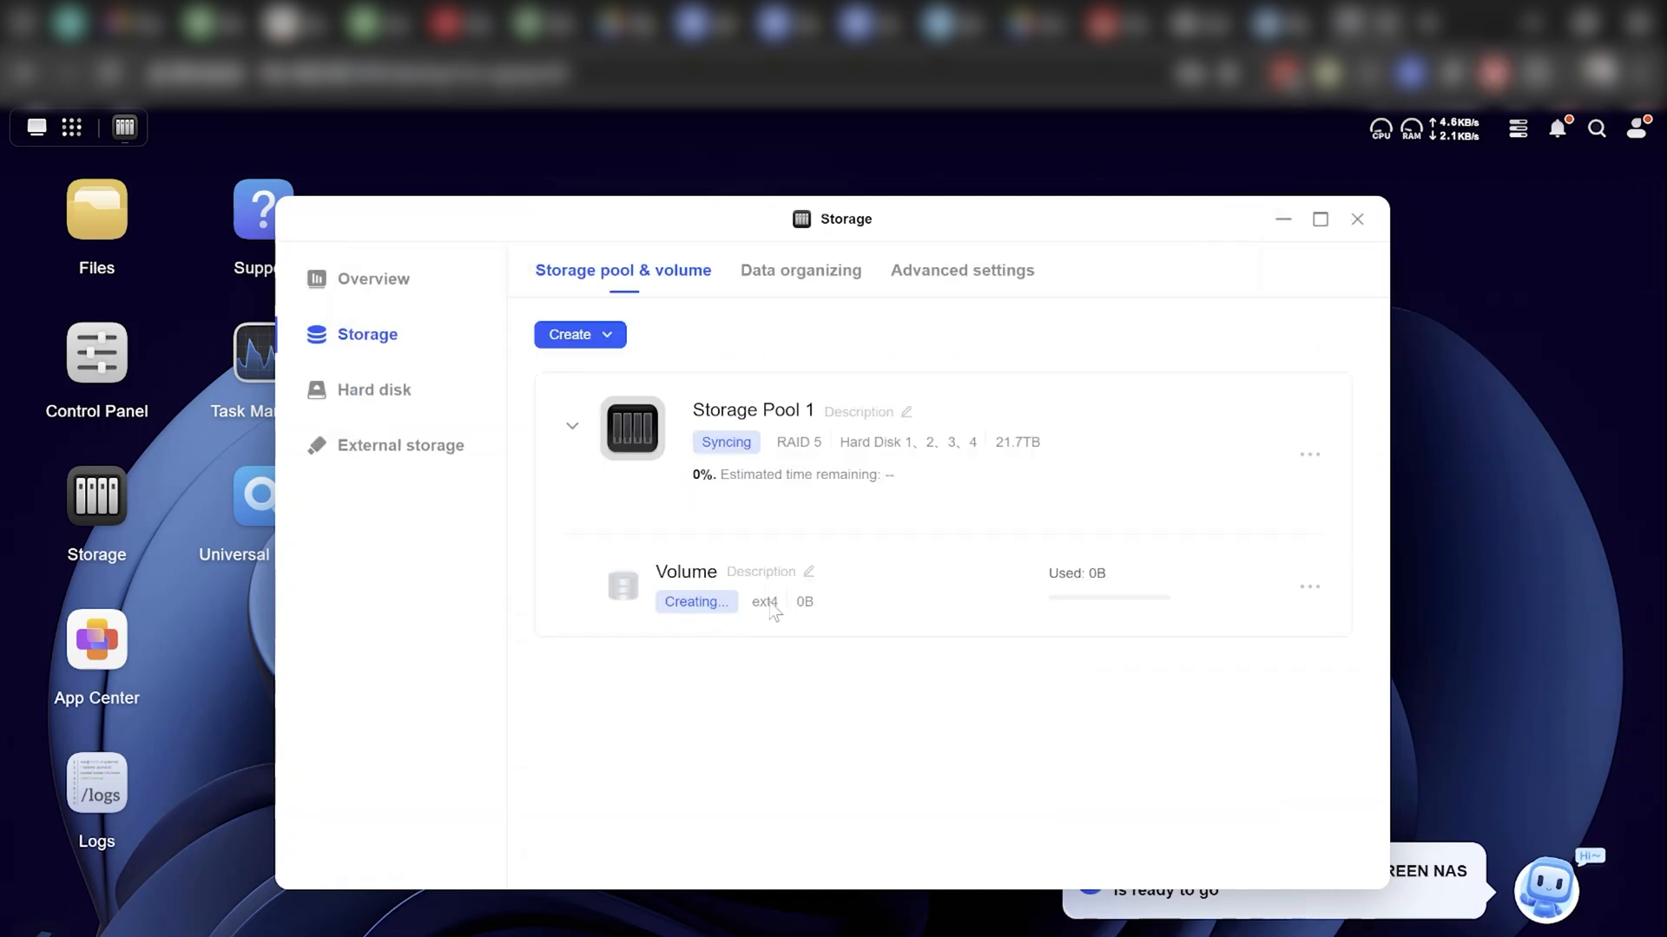
mouse_move(846, 420)
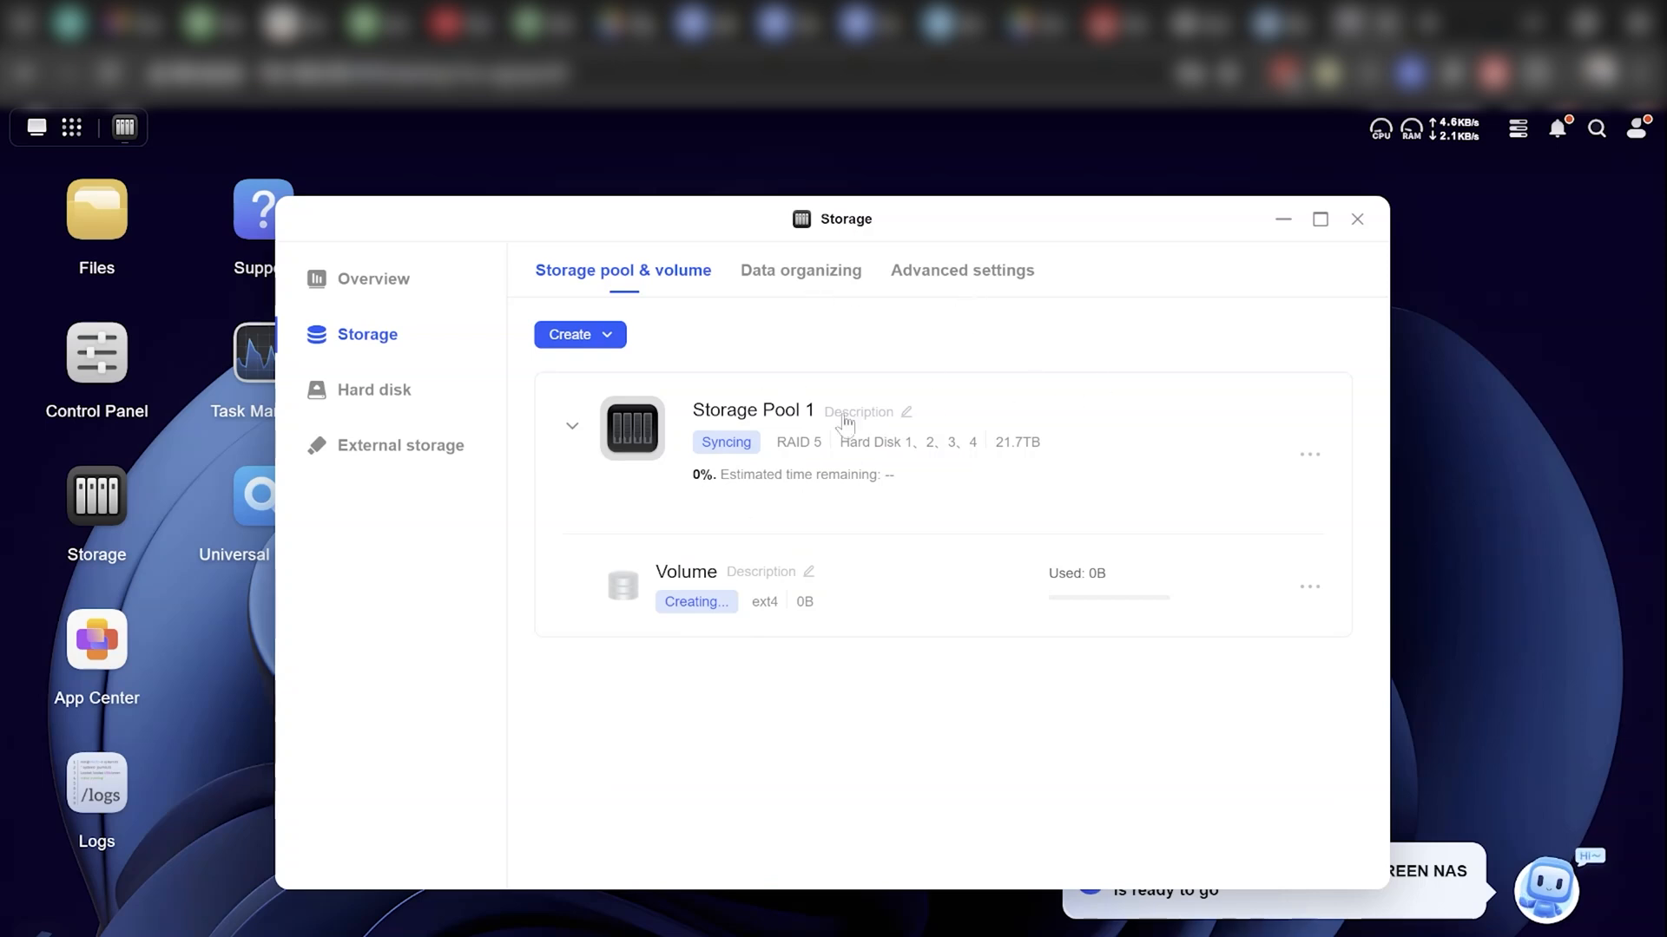
mouse_move(785, 551)
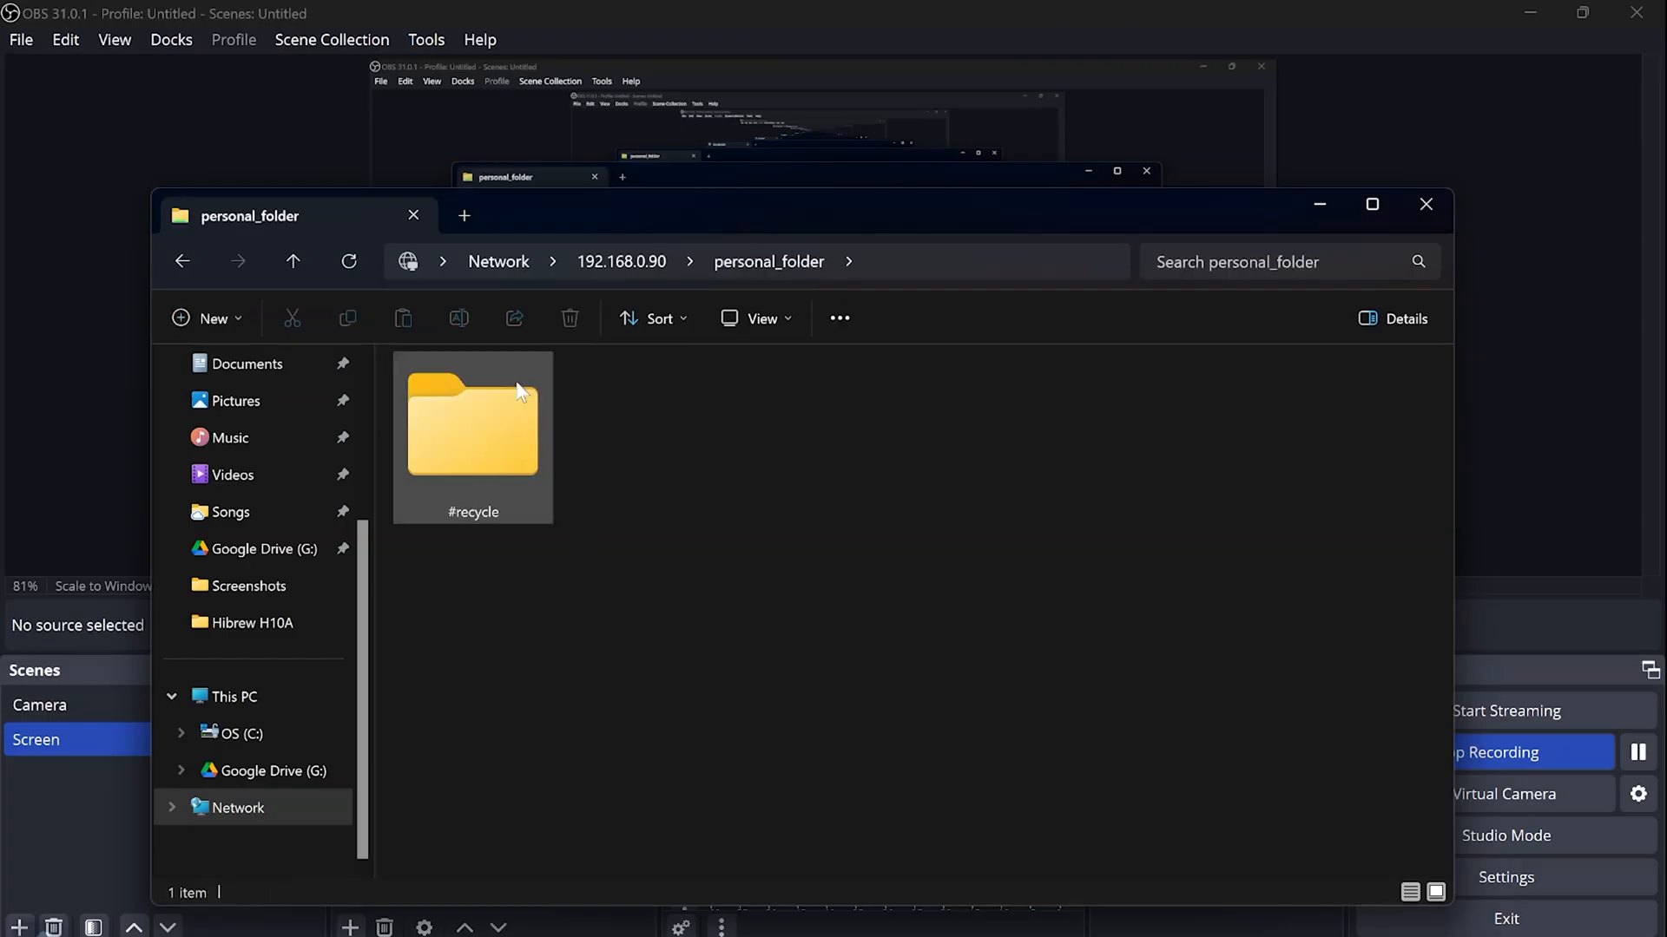
Step: Enter the #recycle folder inside the personal_folder share at 192.168.0.90
double_click(473, 423)
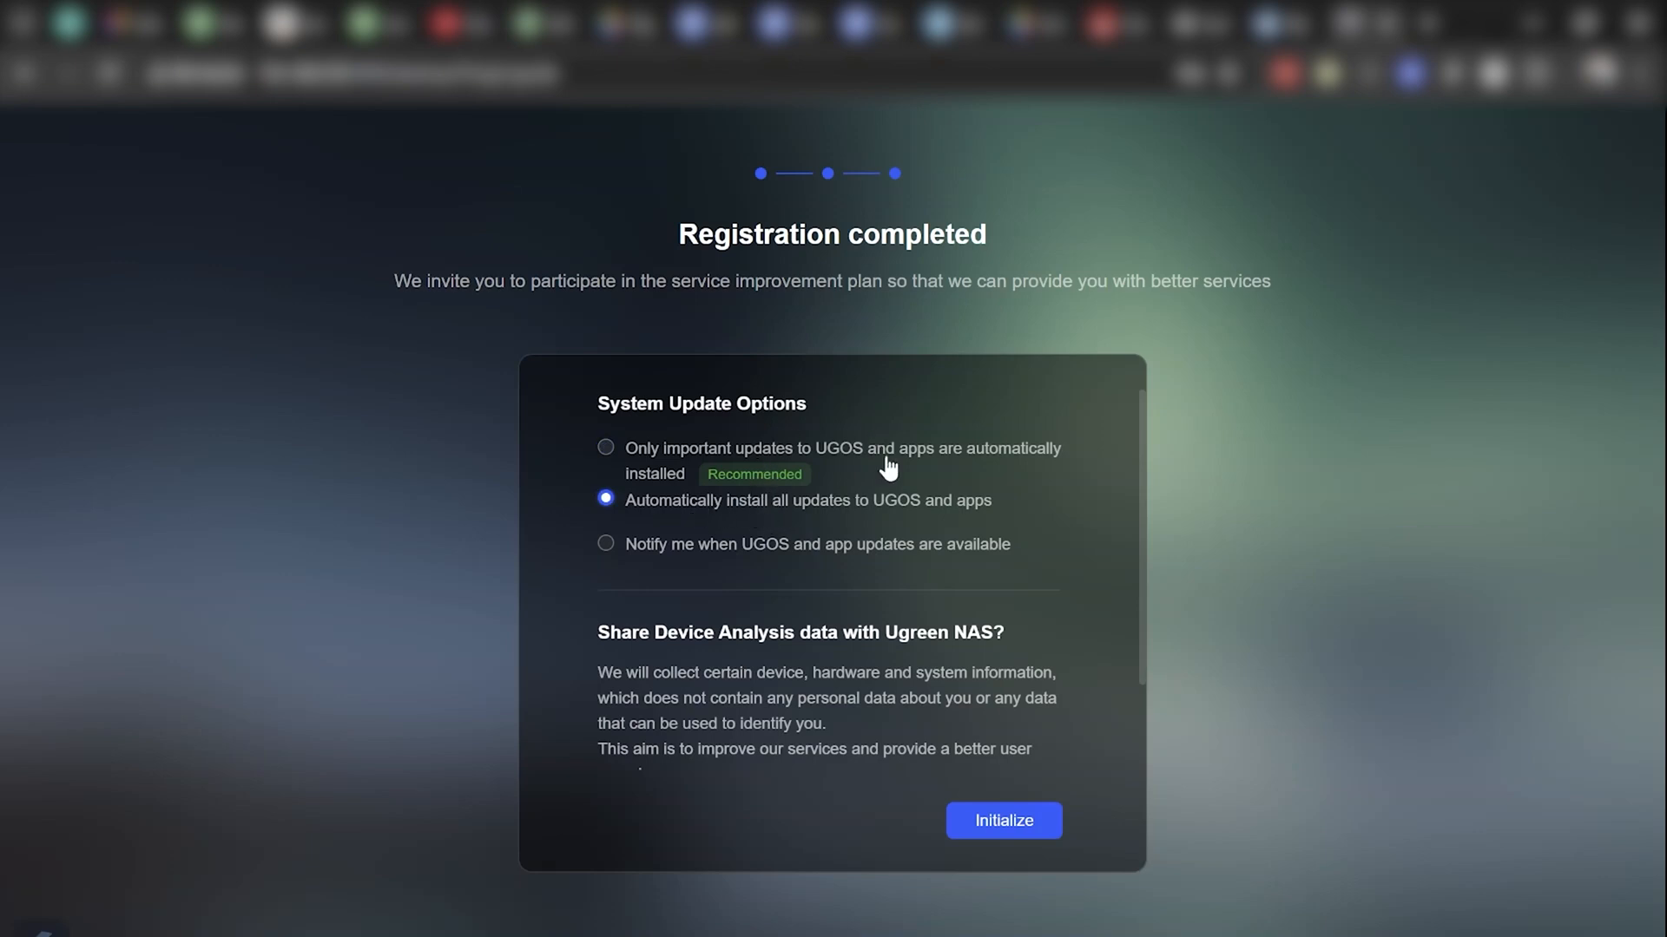
Step: Show the Status test plan list with the weekly rapid and monthly complete S.M.A.R.T. tests
left_click(1004, 819)
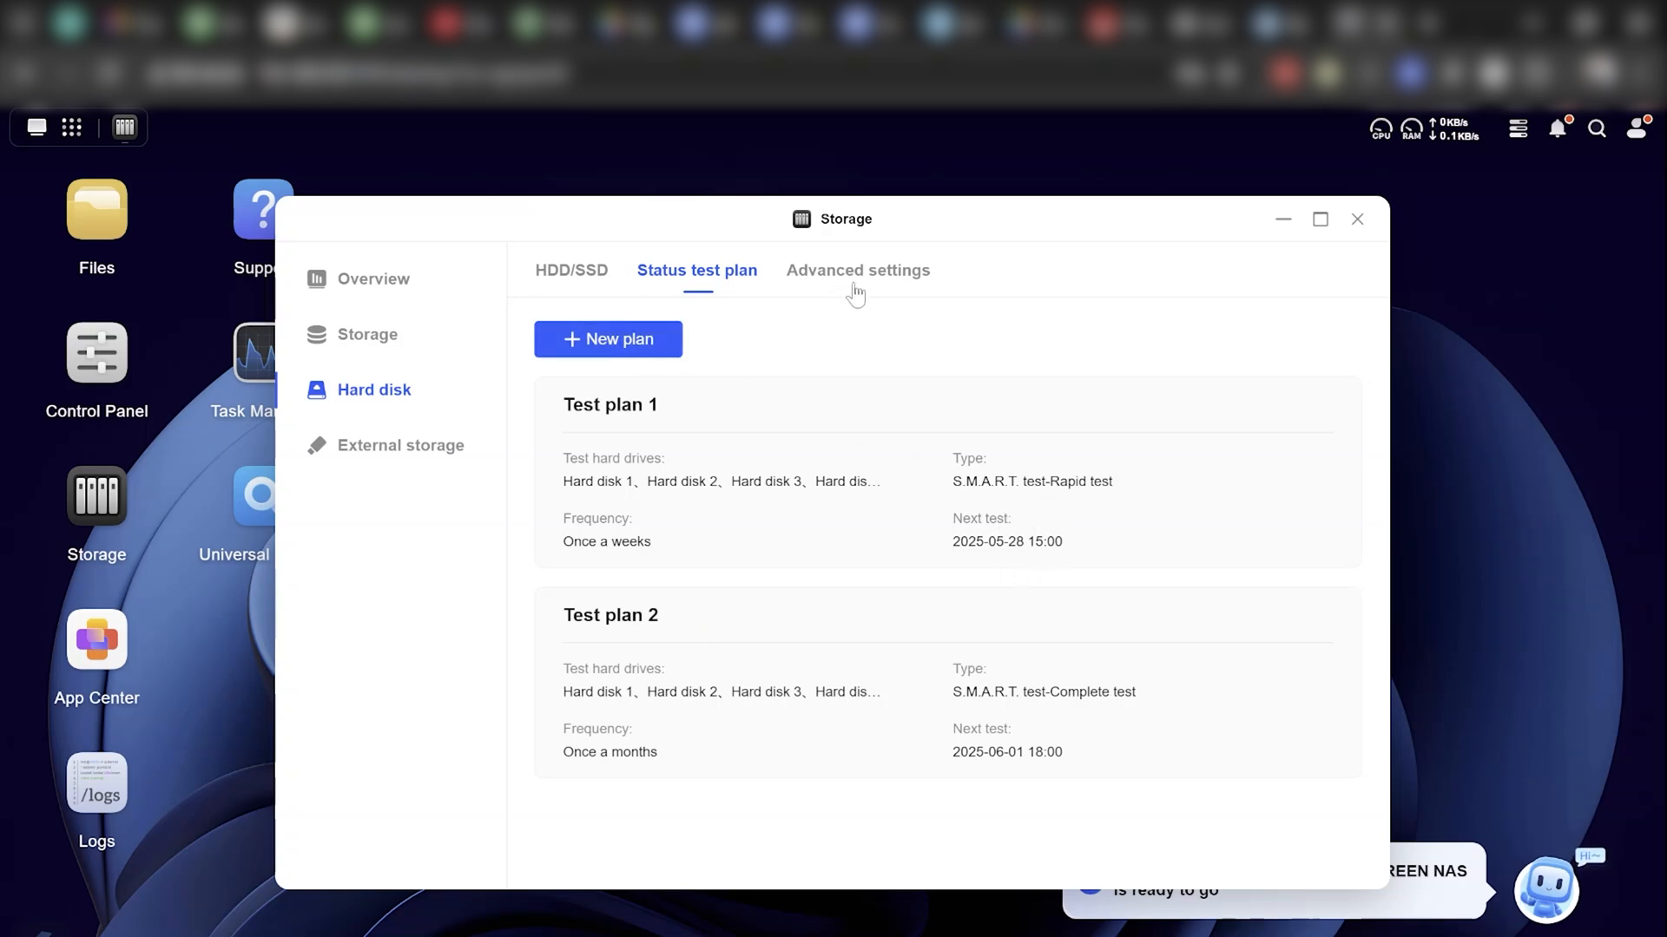
Step: Check the bad sector warning in Advanced settings, return to Overview, then list the four HDDs and M.2 SSD
left_click(858, 270)
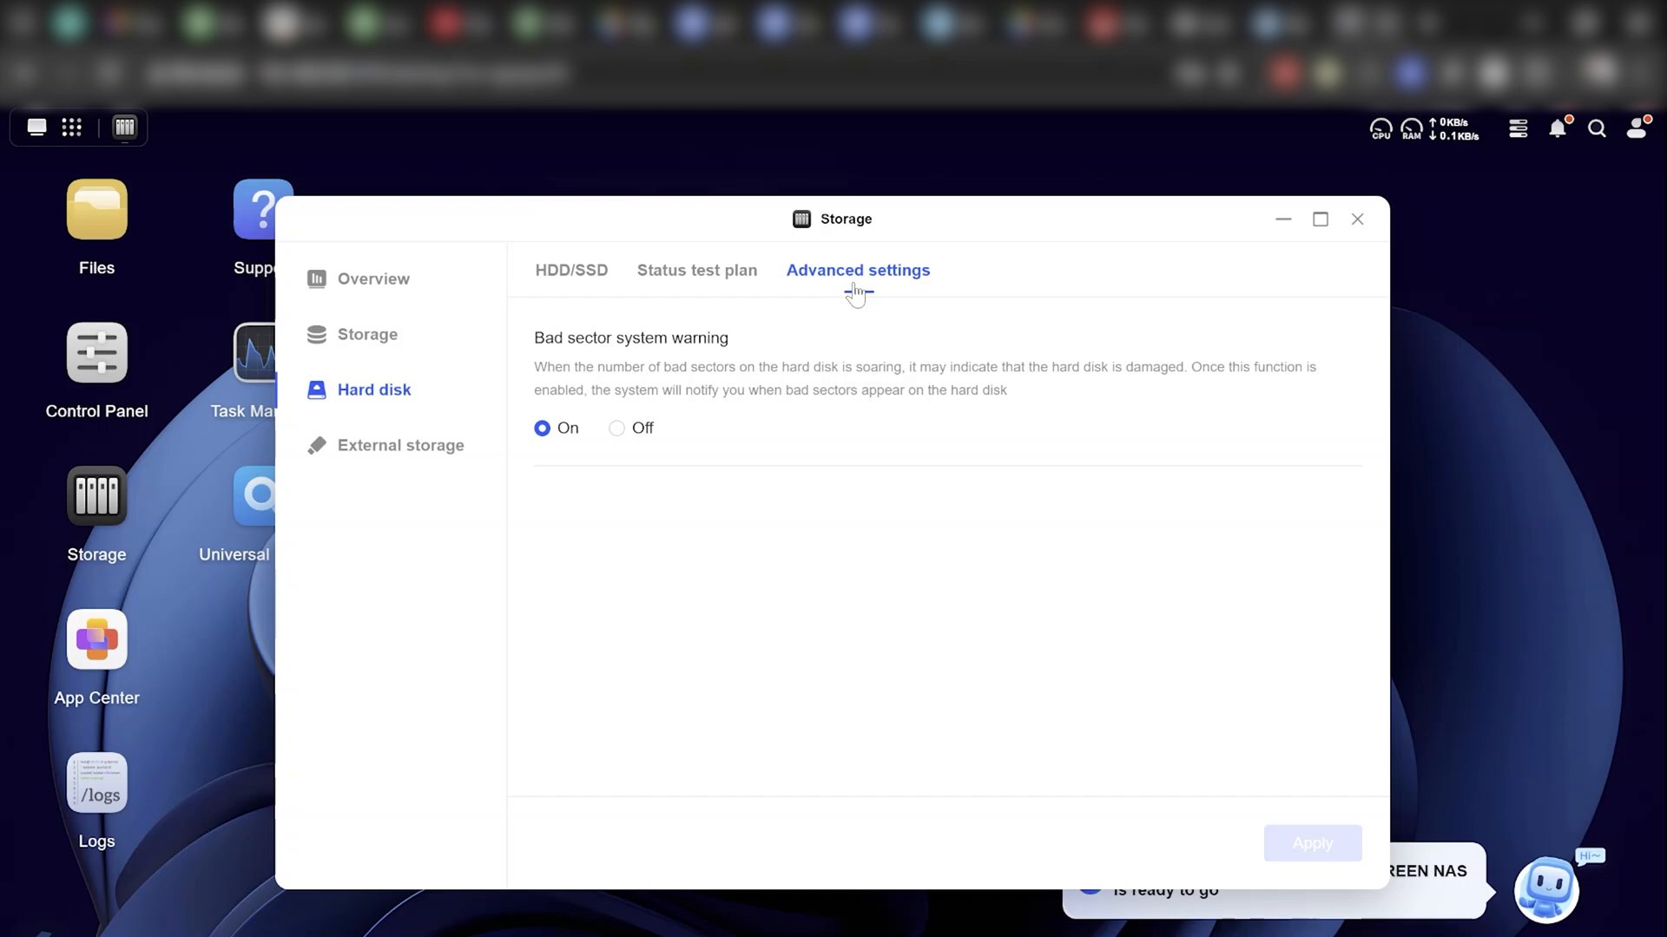
left_click(373, 277)
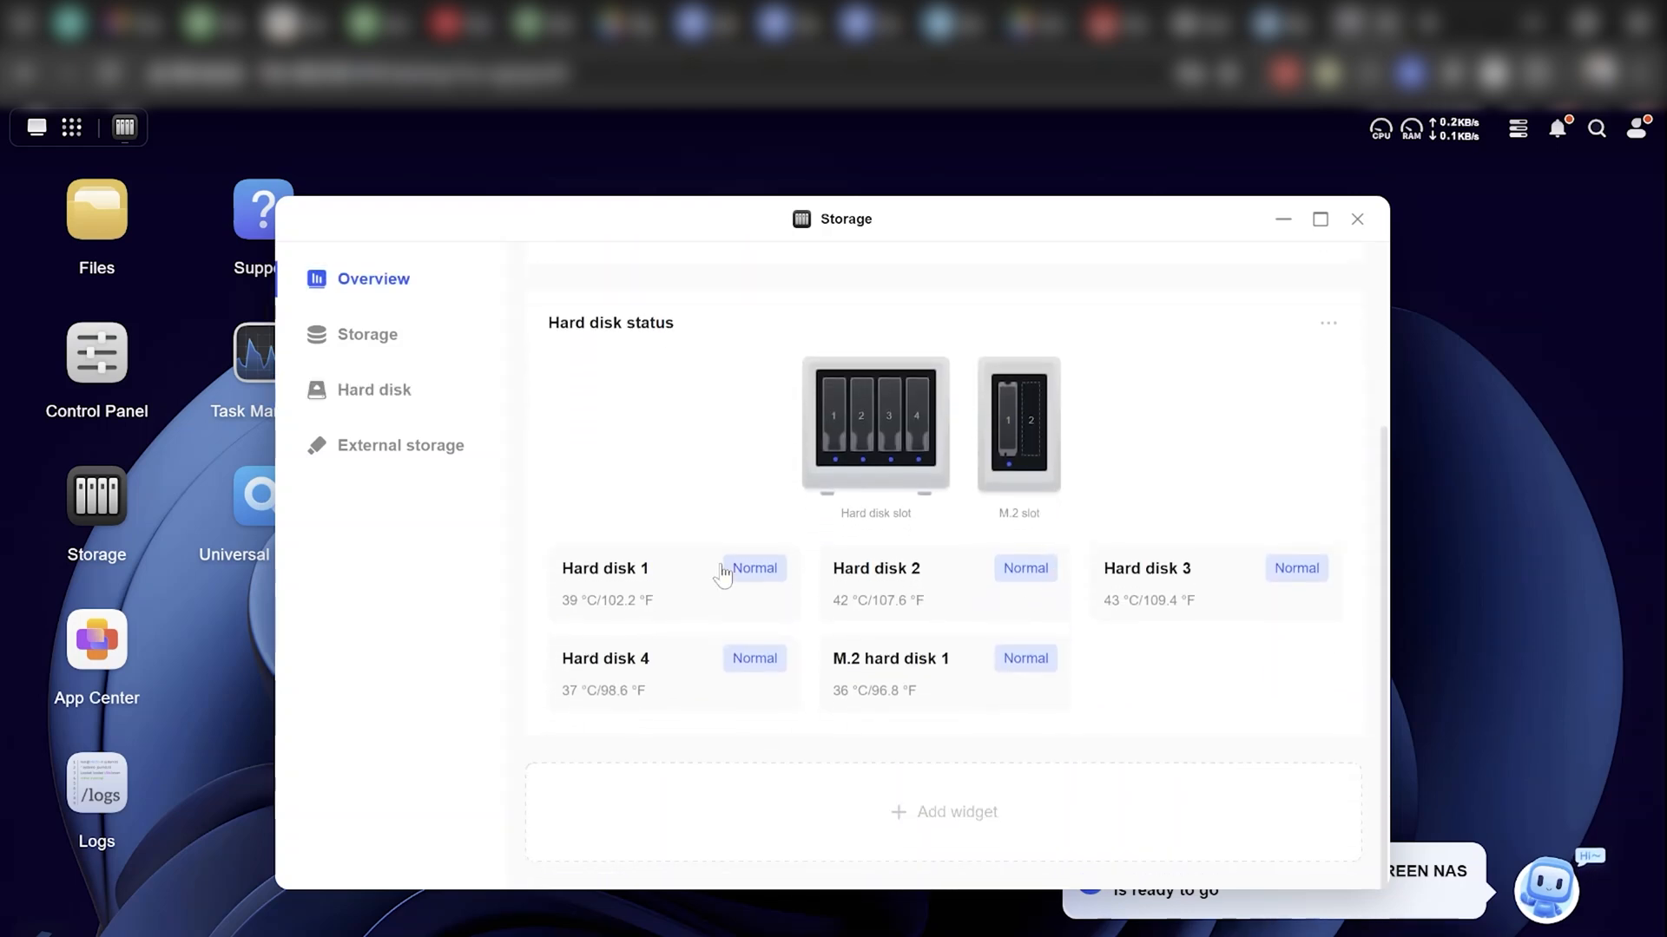
mouse_move(893, 594)
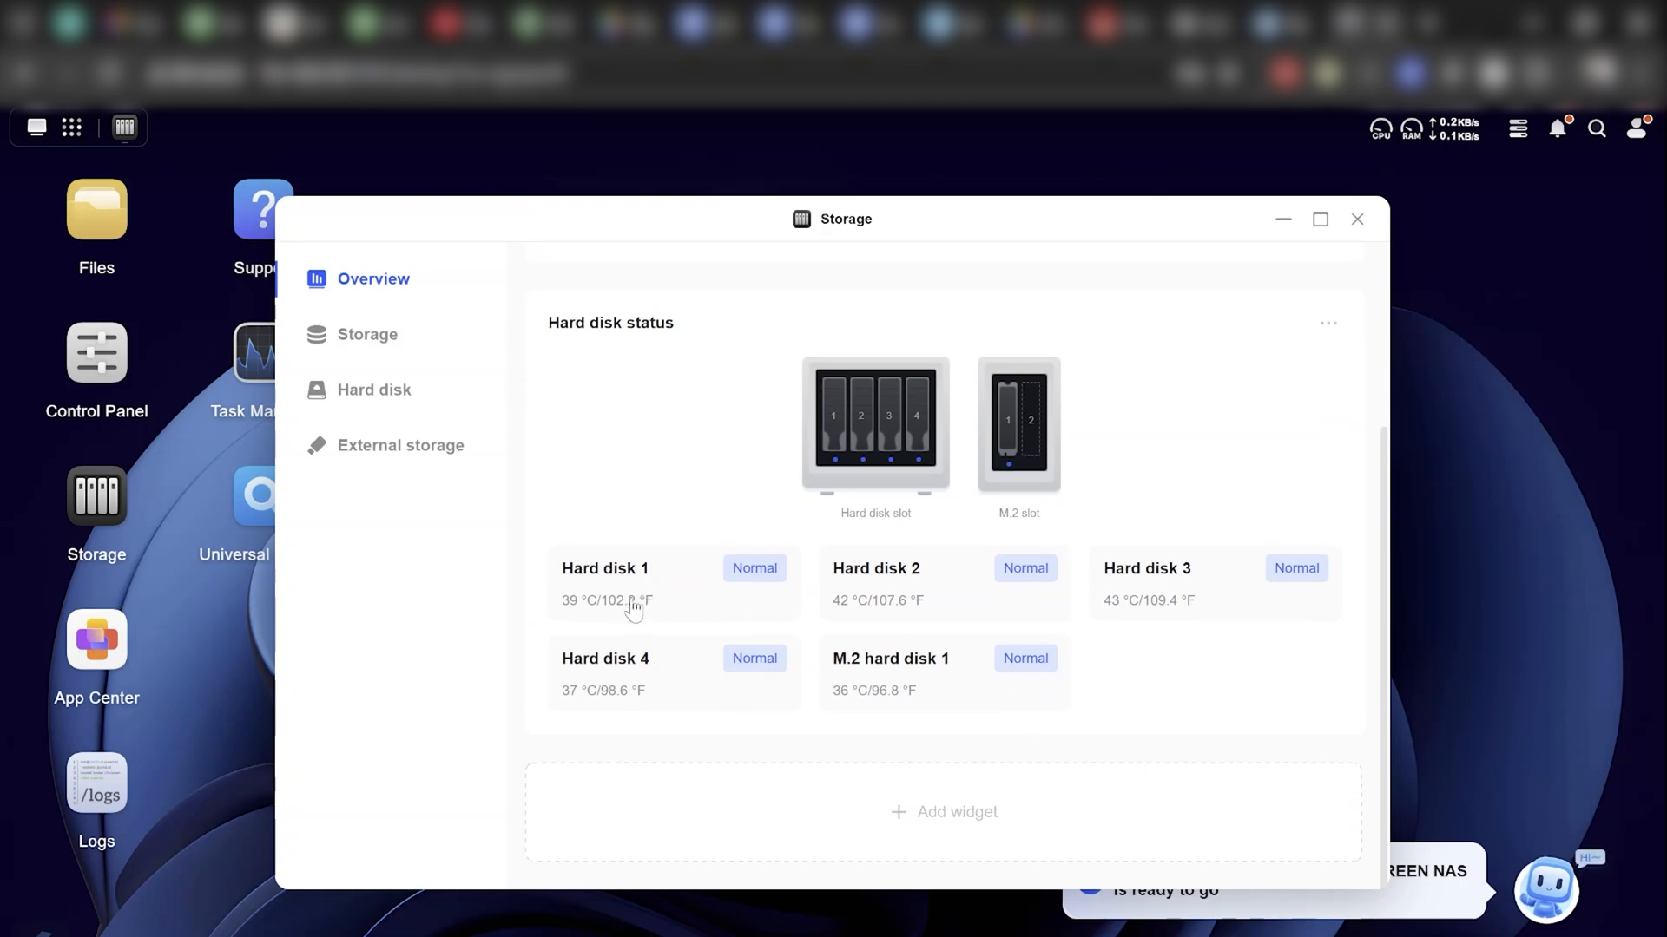
mouse_move(1201, 616)
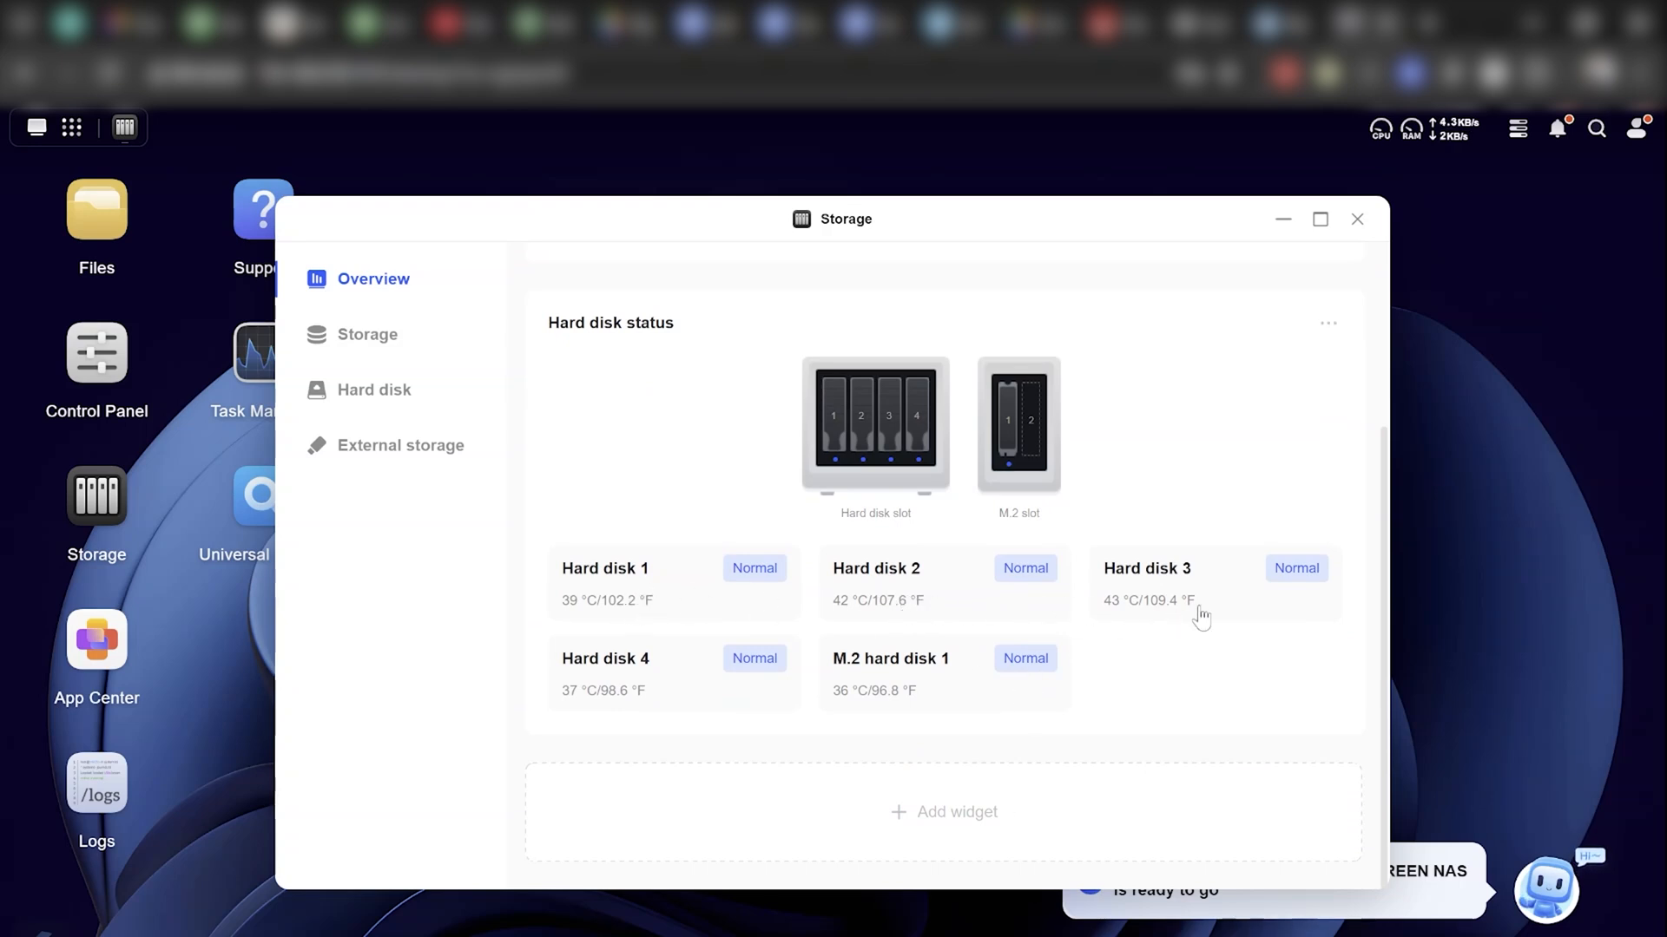
mouse_move(894, 712)
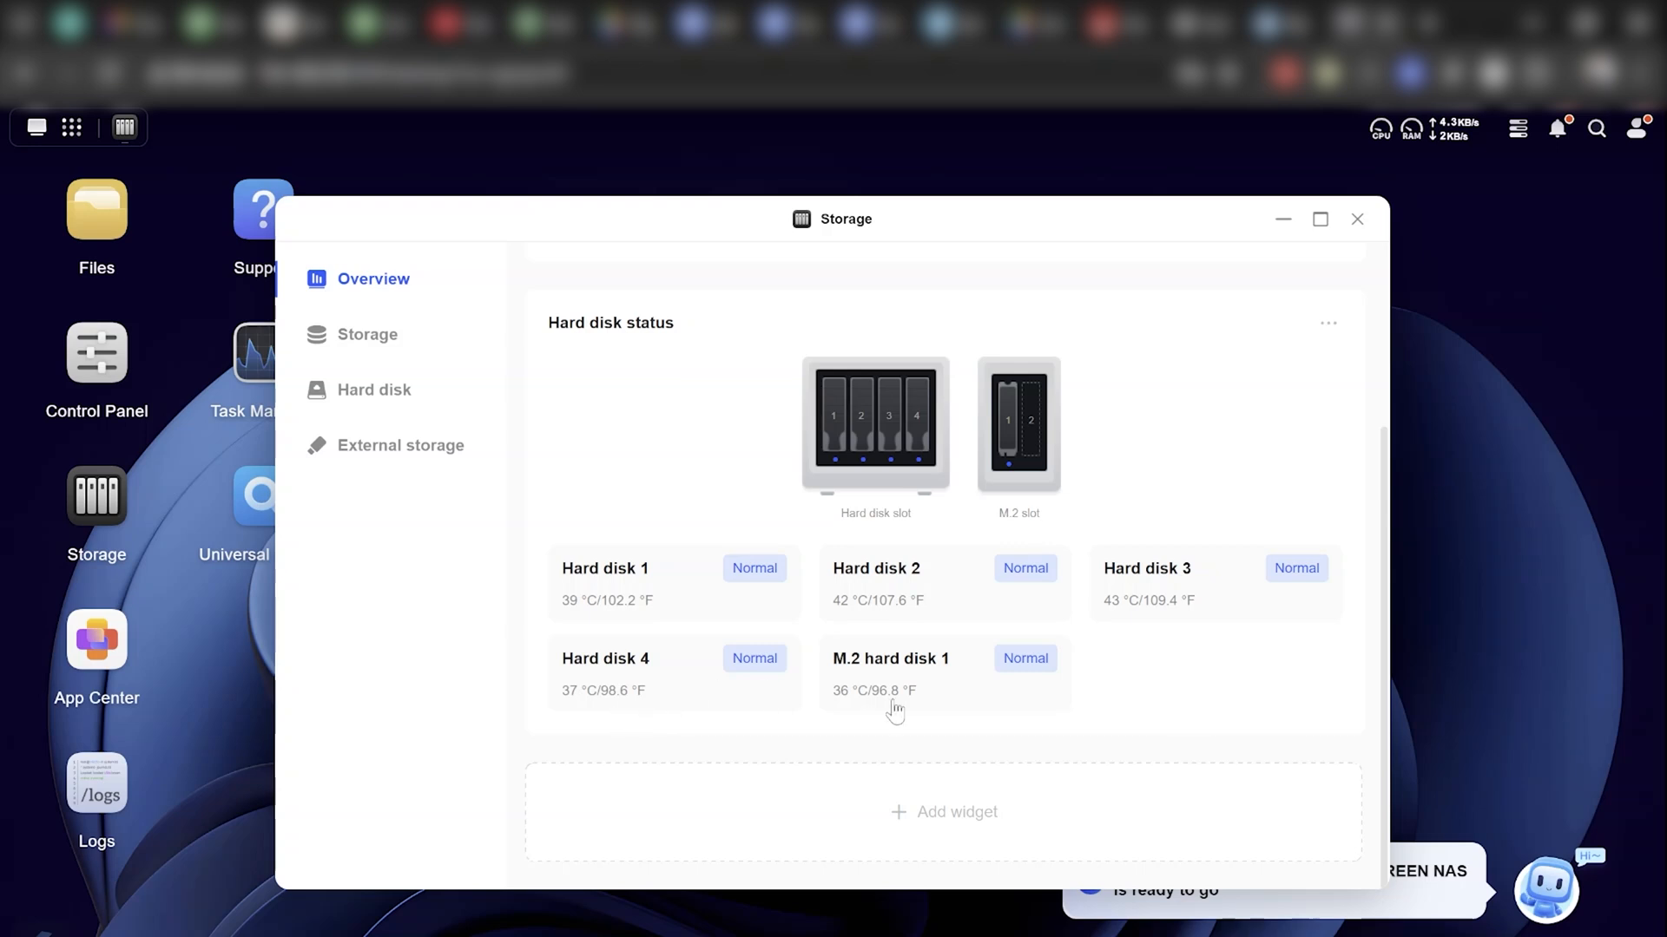
left_click(375, 389)
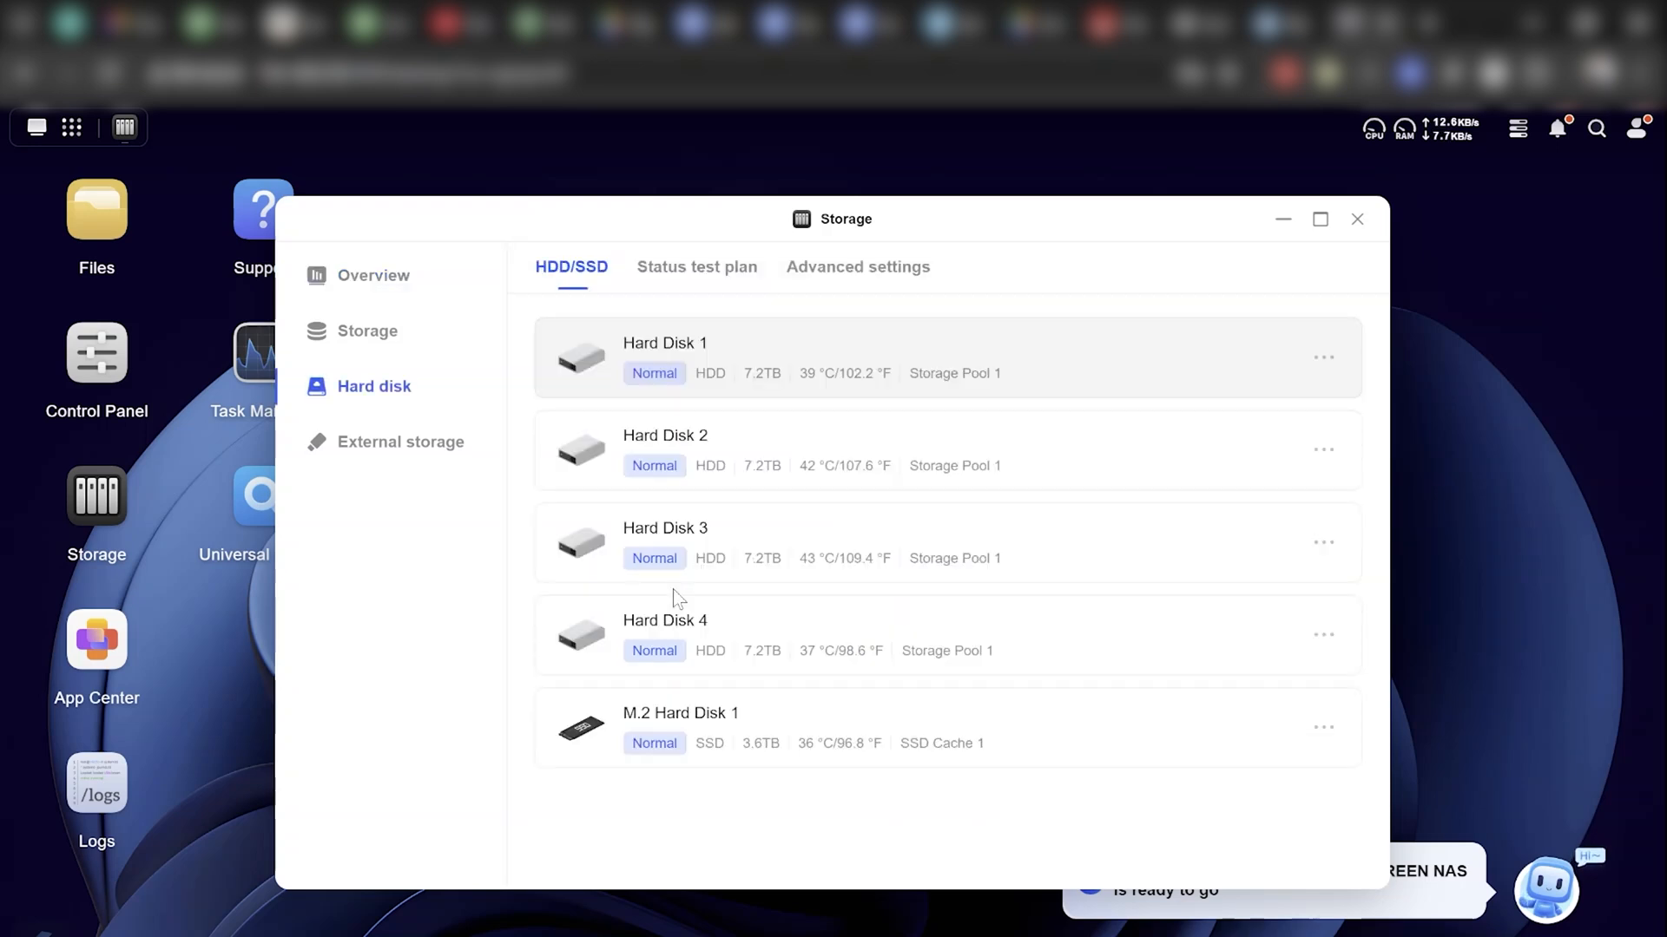
mouse_move(872, 380)
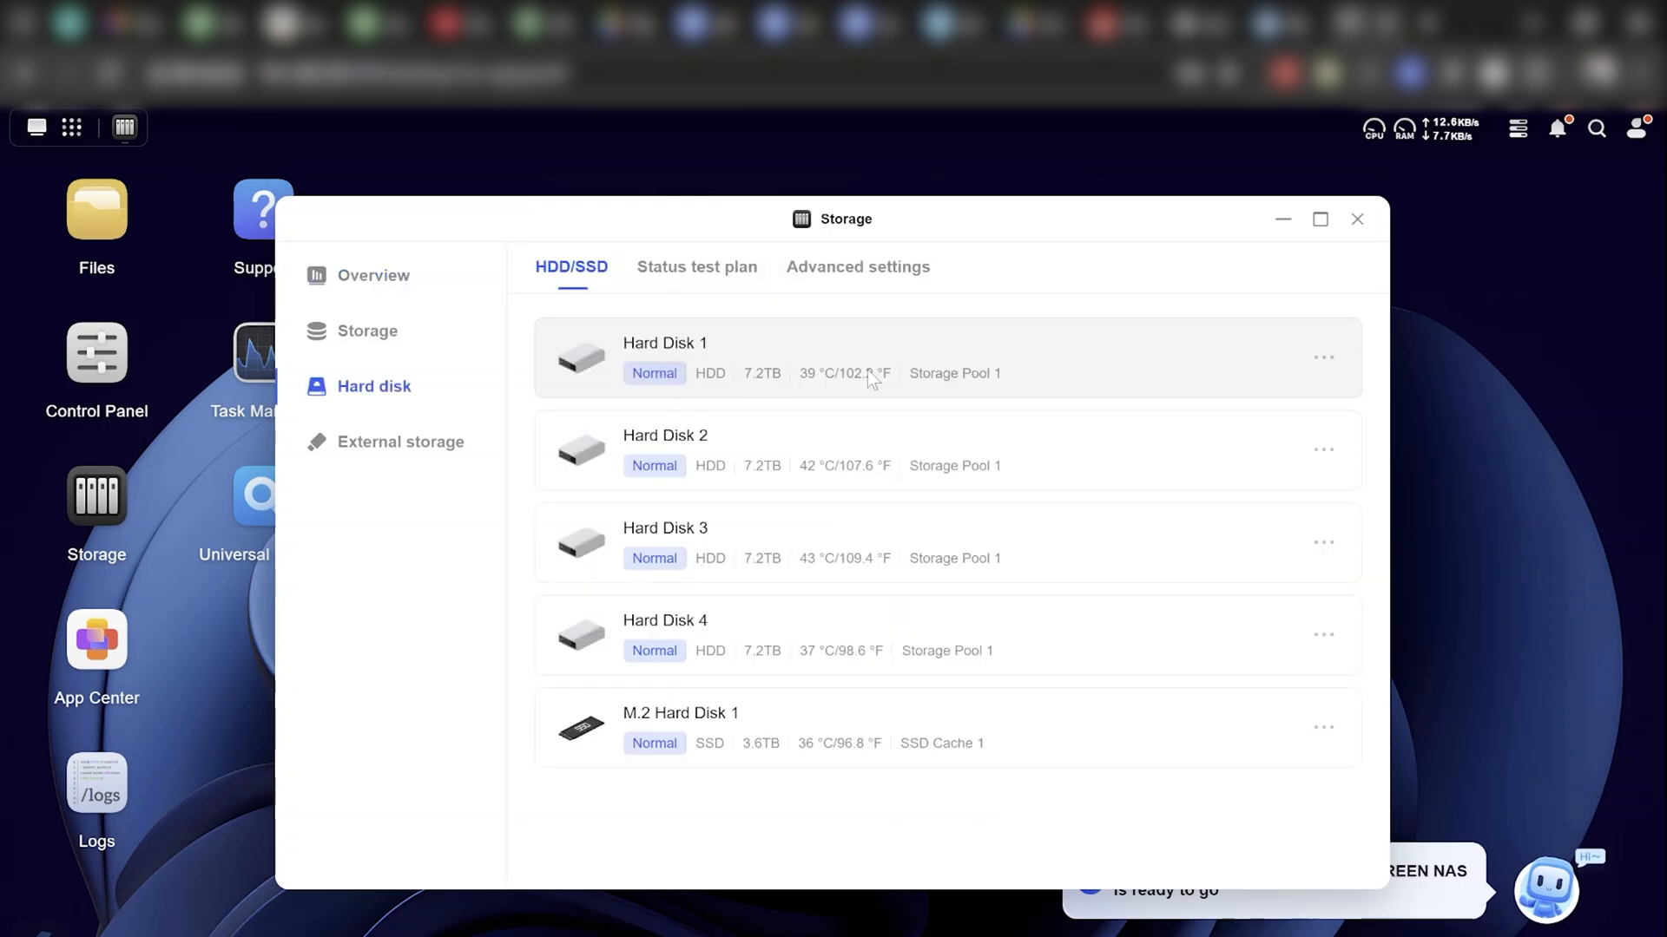
mouse_move(1322, 361)
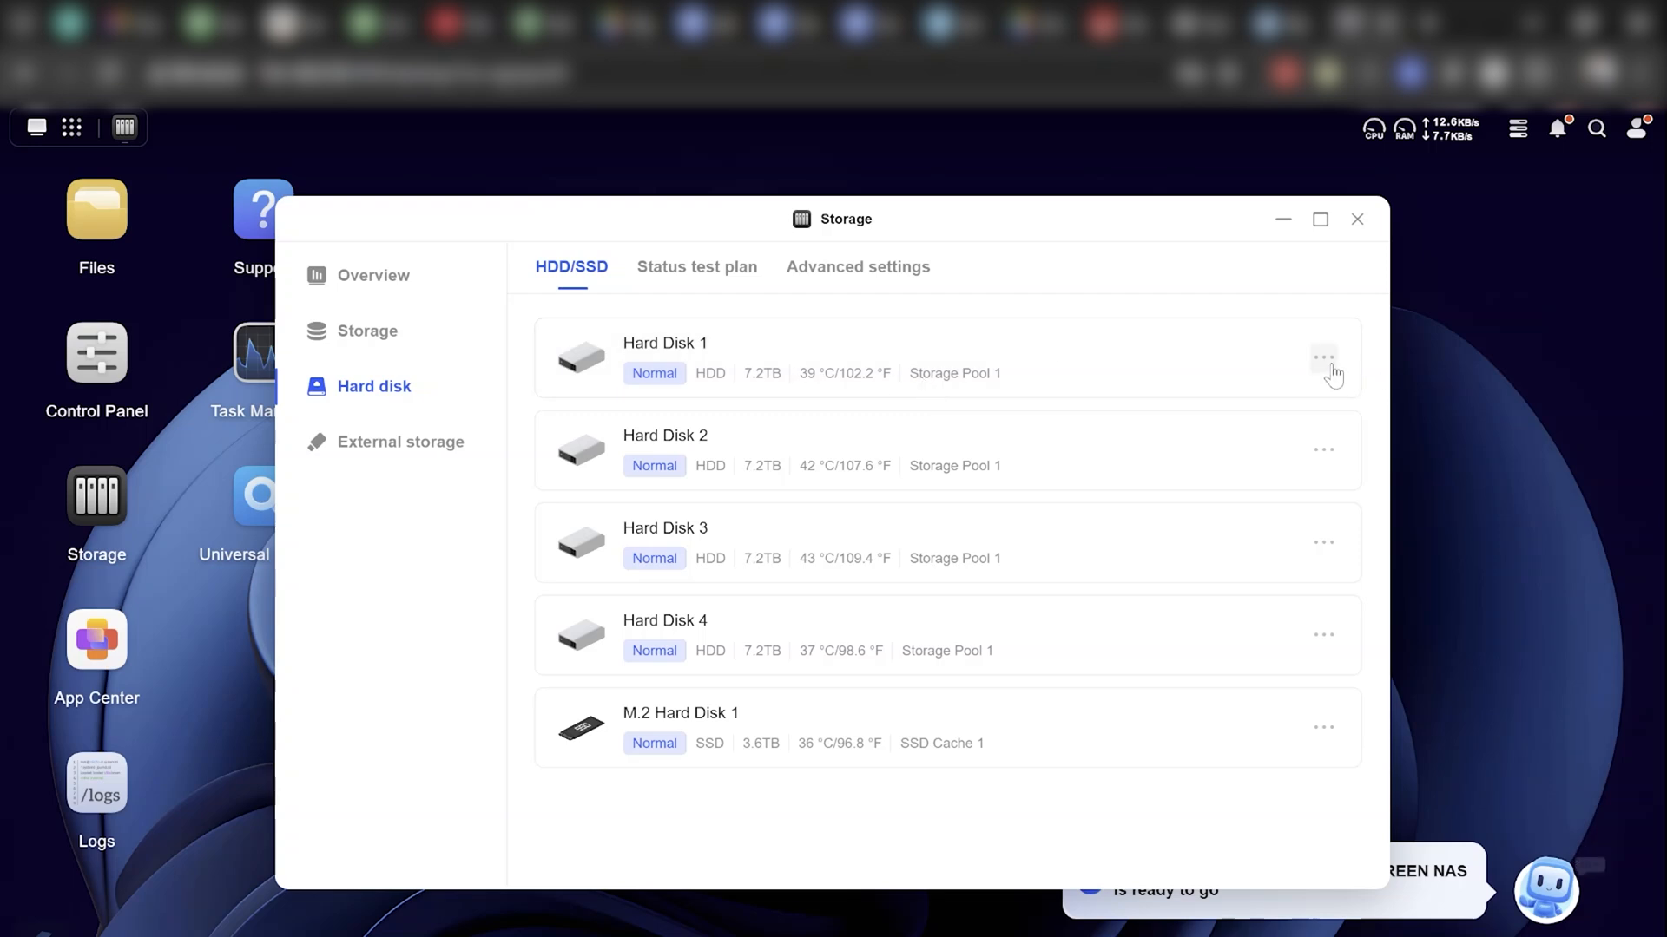
Step: Review Hard Disk 1's action menu, revisit the storage overview and return to the drive list
left_click(1323, 358)
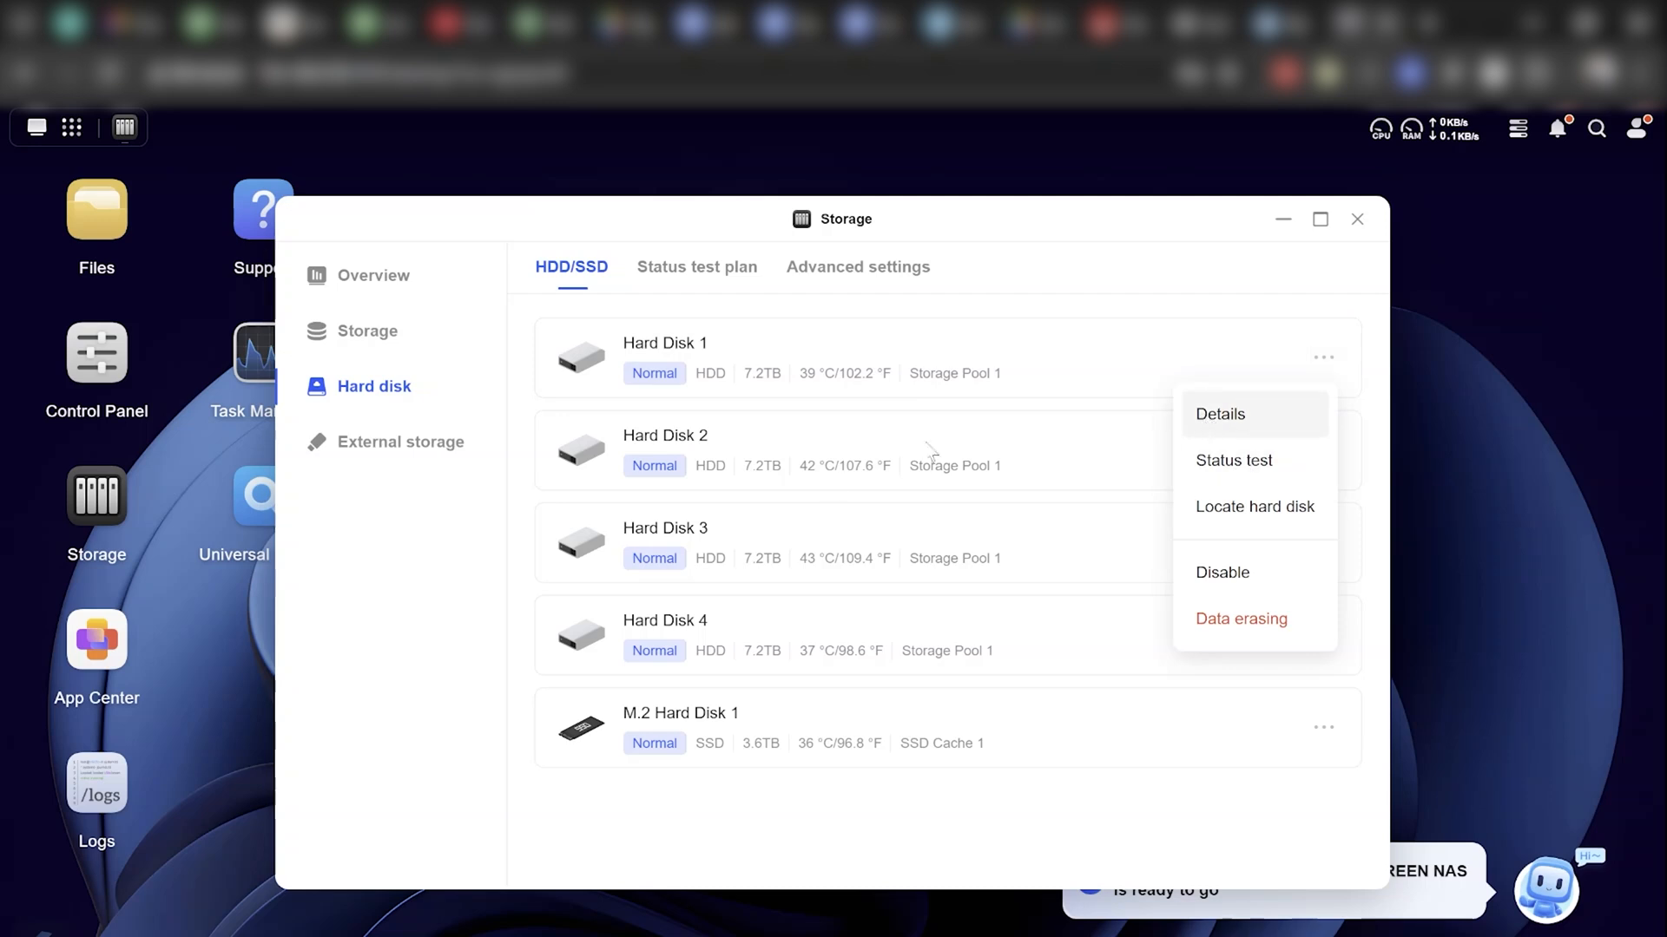
left_click(875, 691)
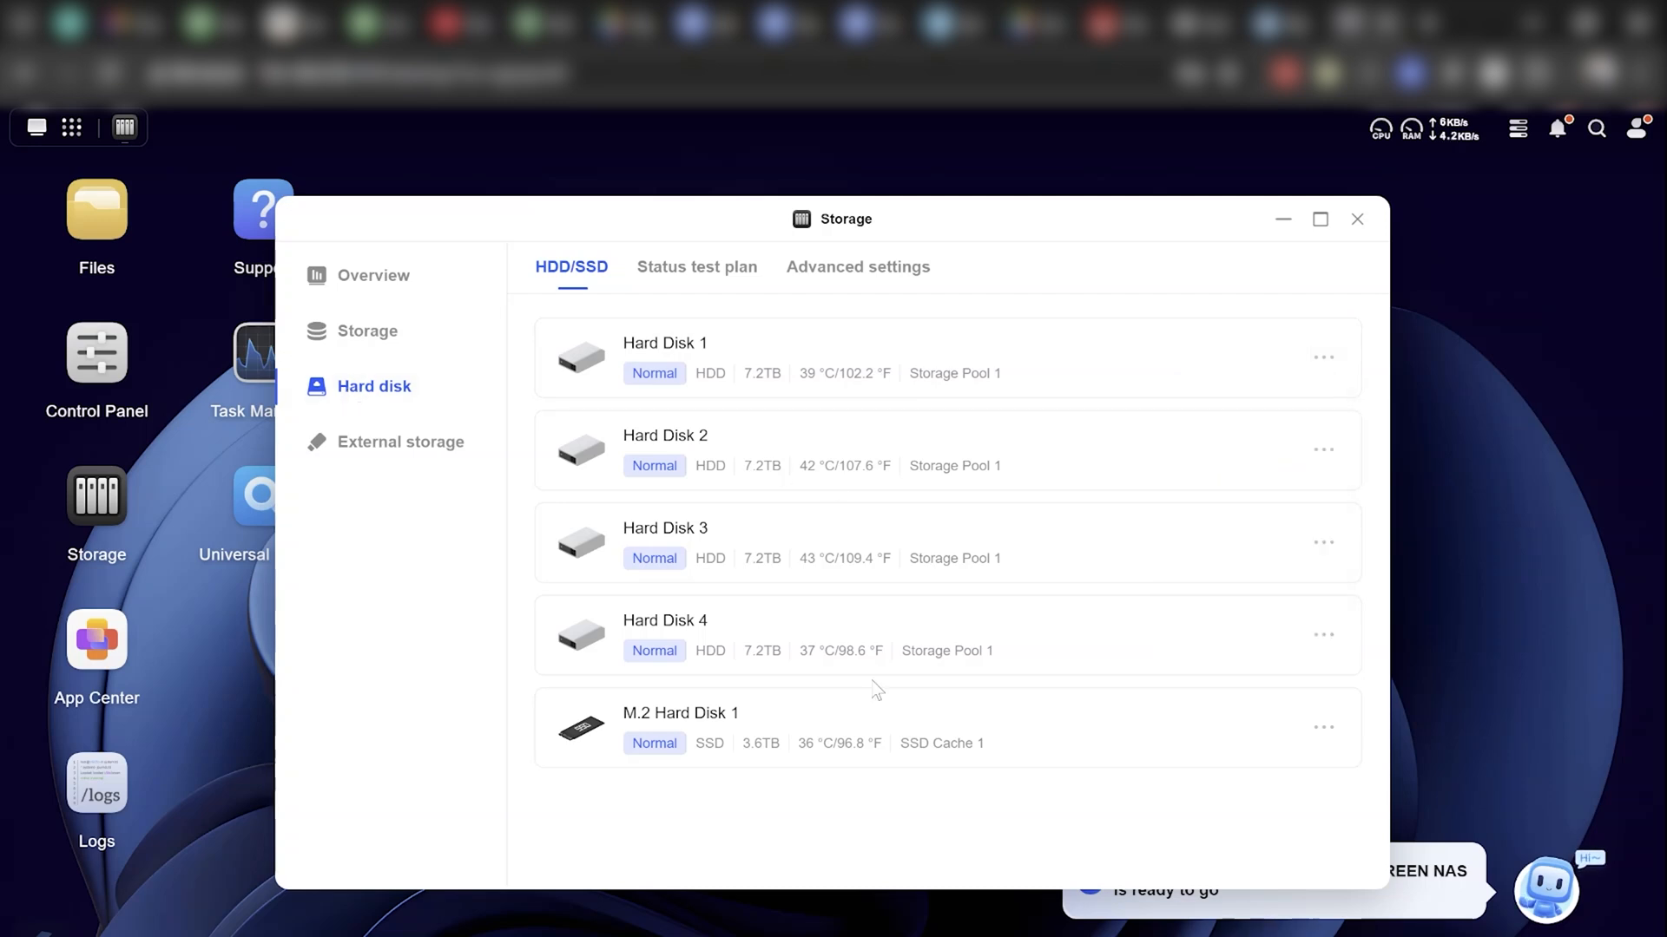
left_click(373, 274)
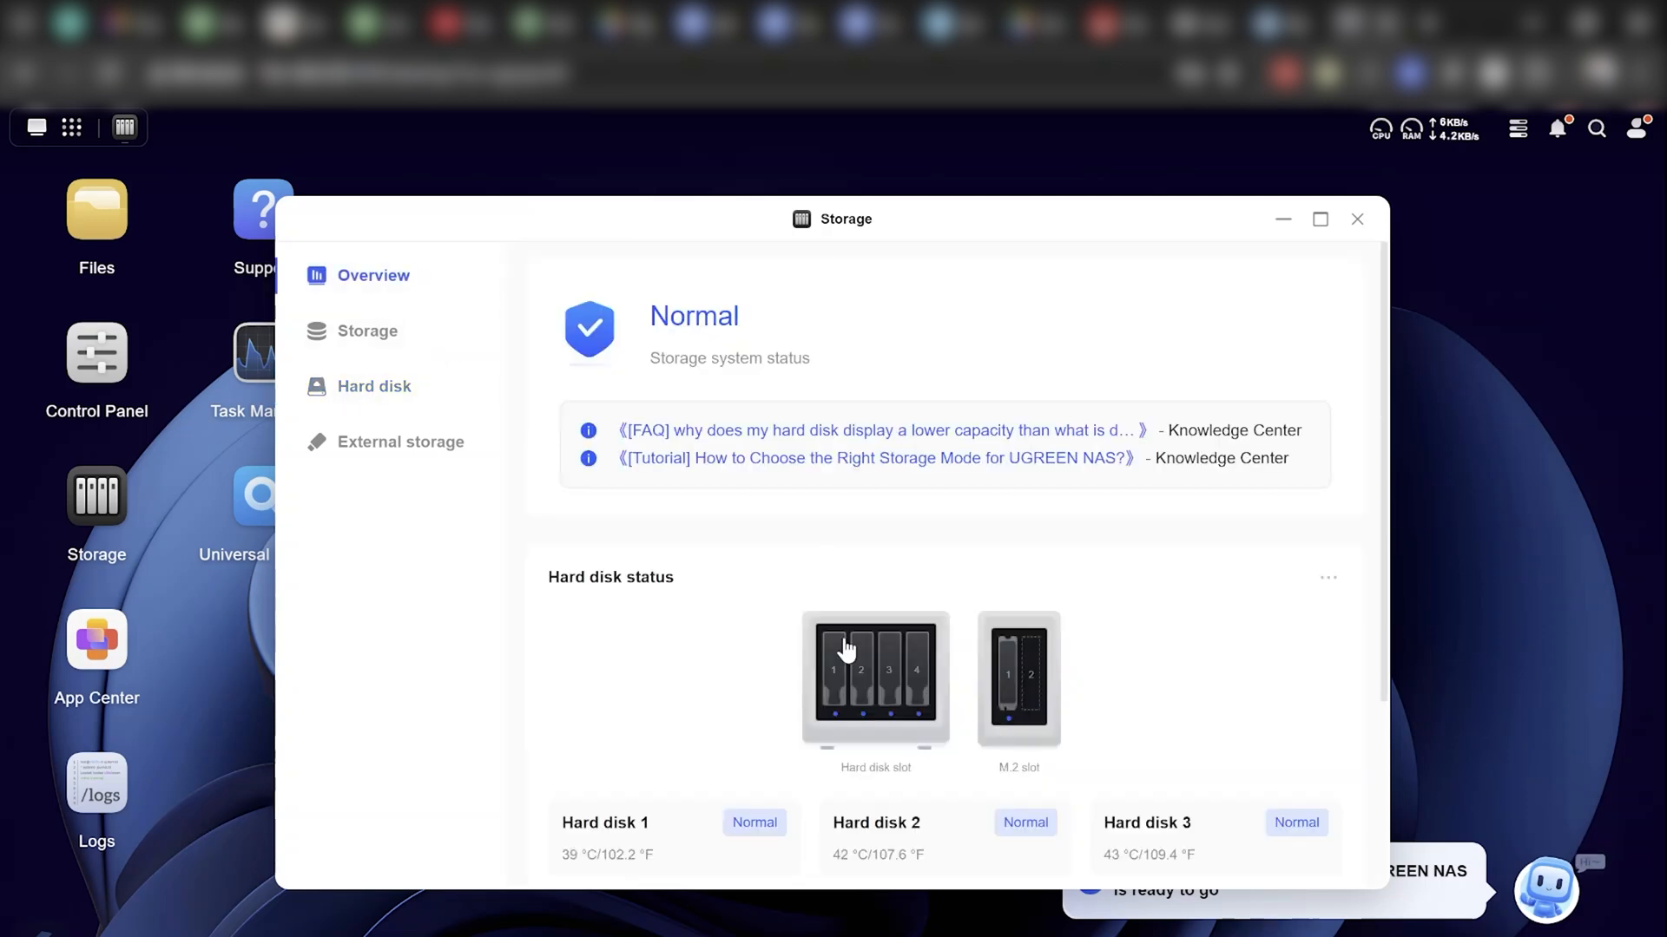
scroll("down", 3)
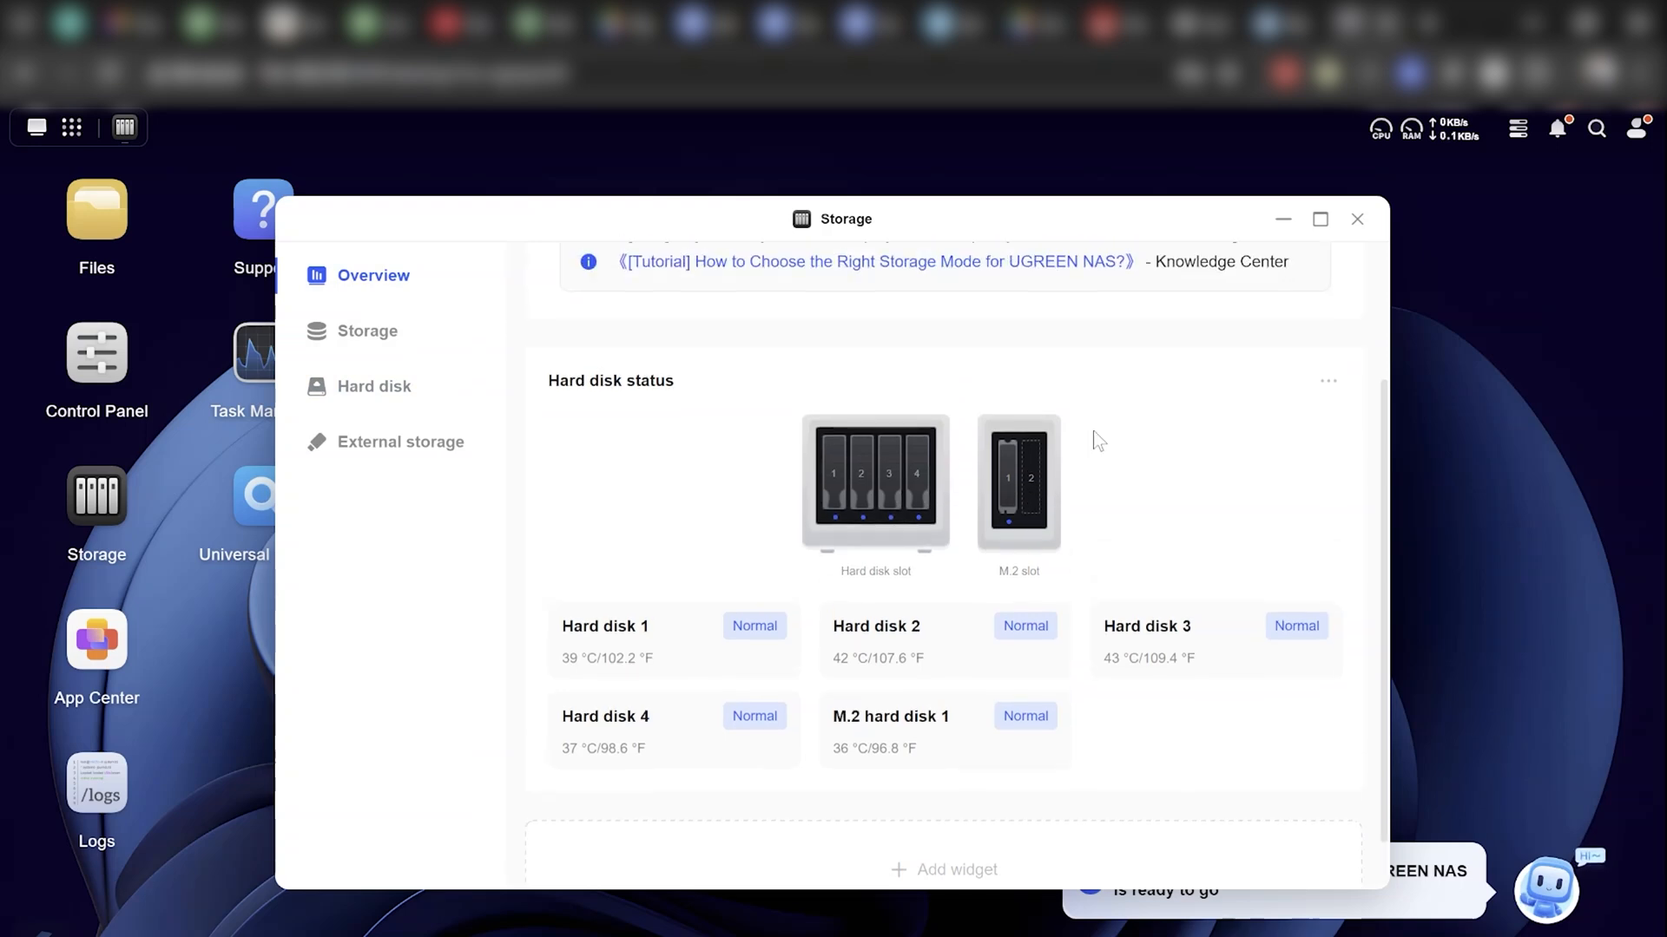
mouse_move(955, 493)
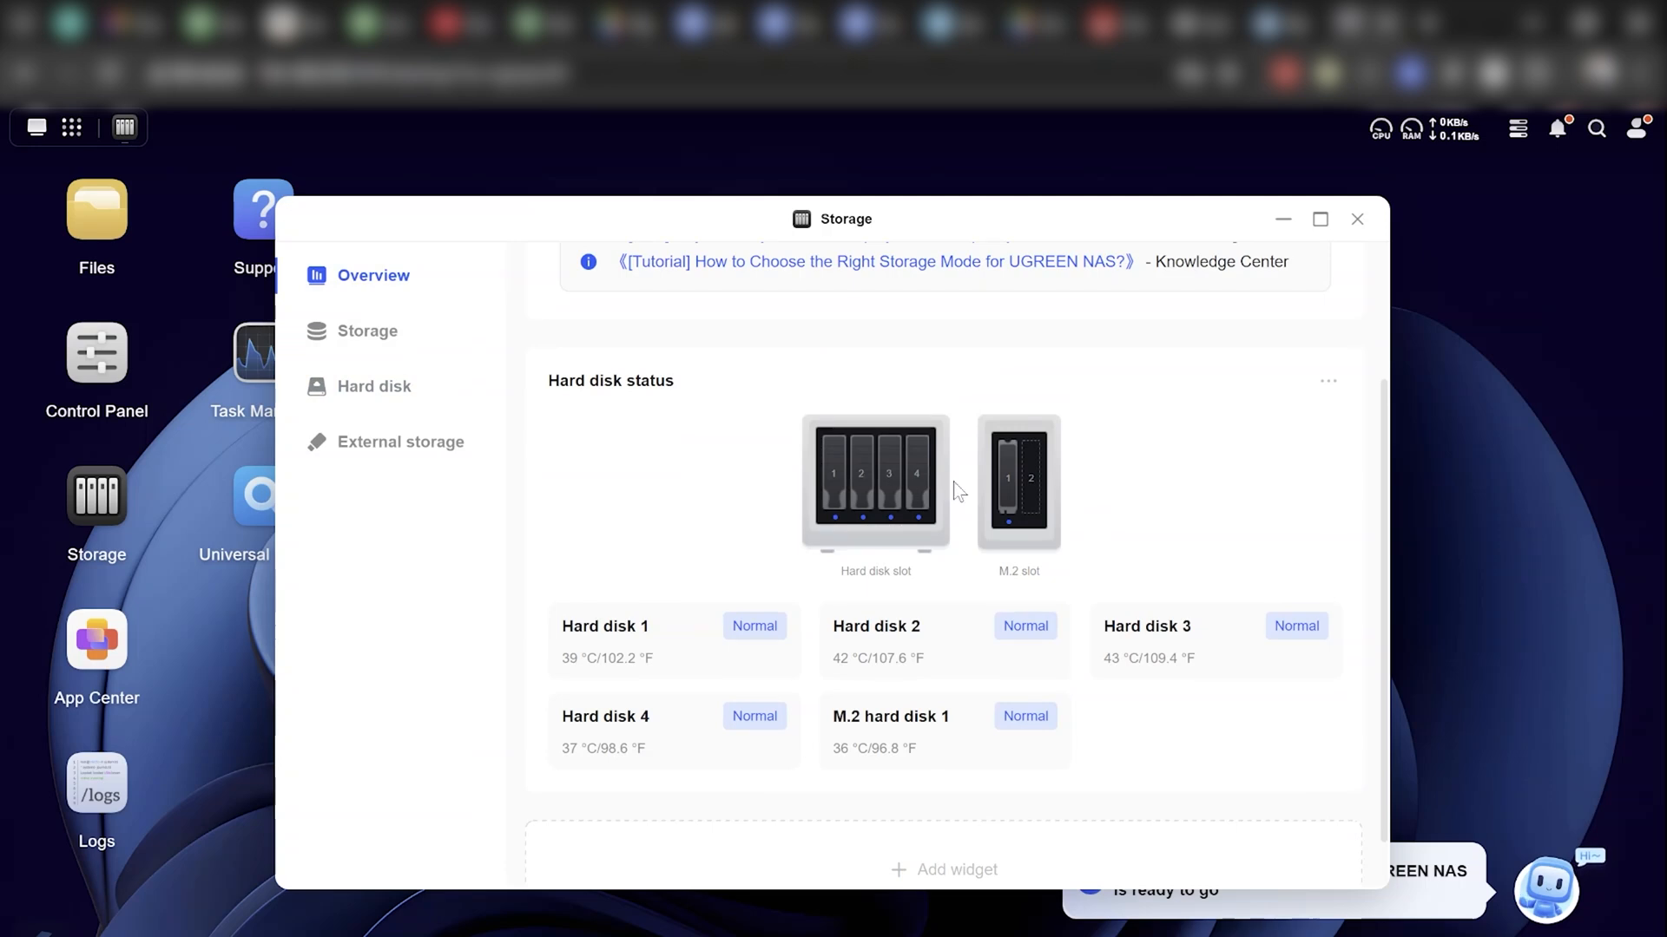
left_click(373, 386)
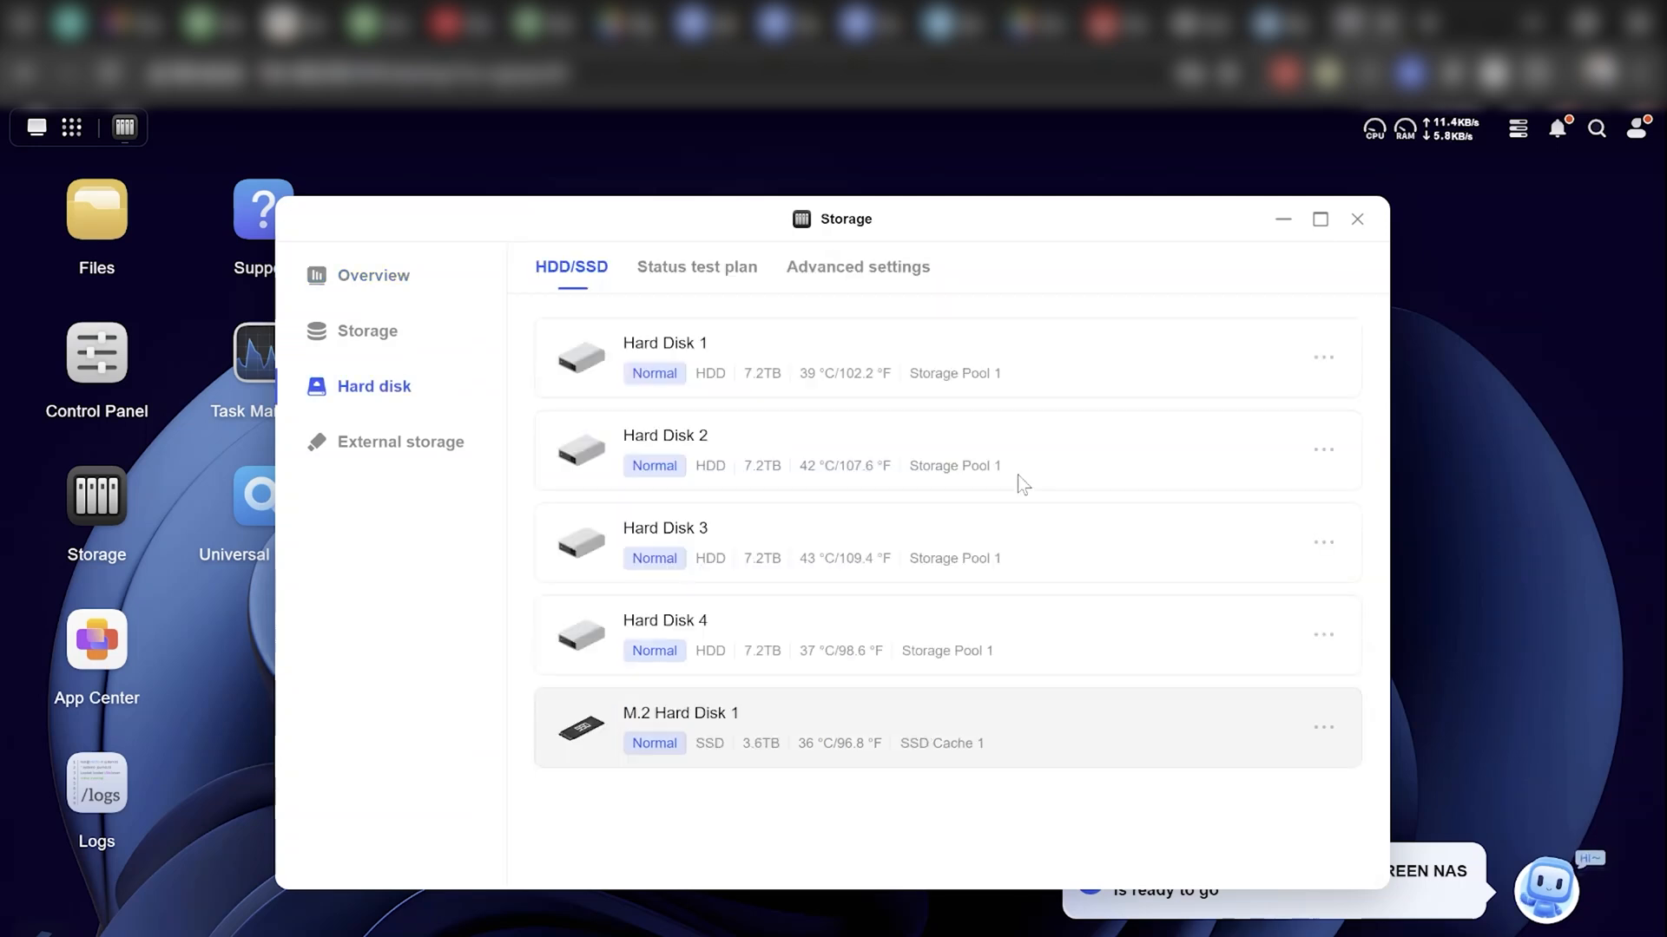
mouse_move(733, 722)
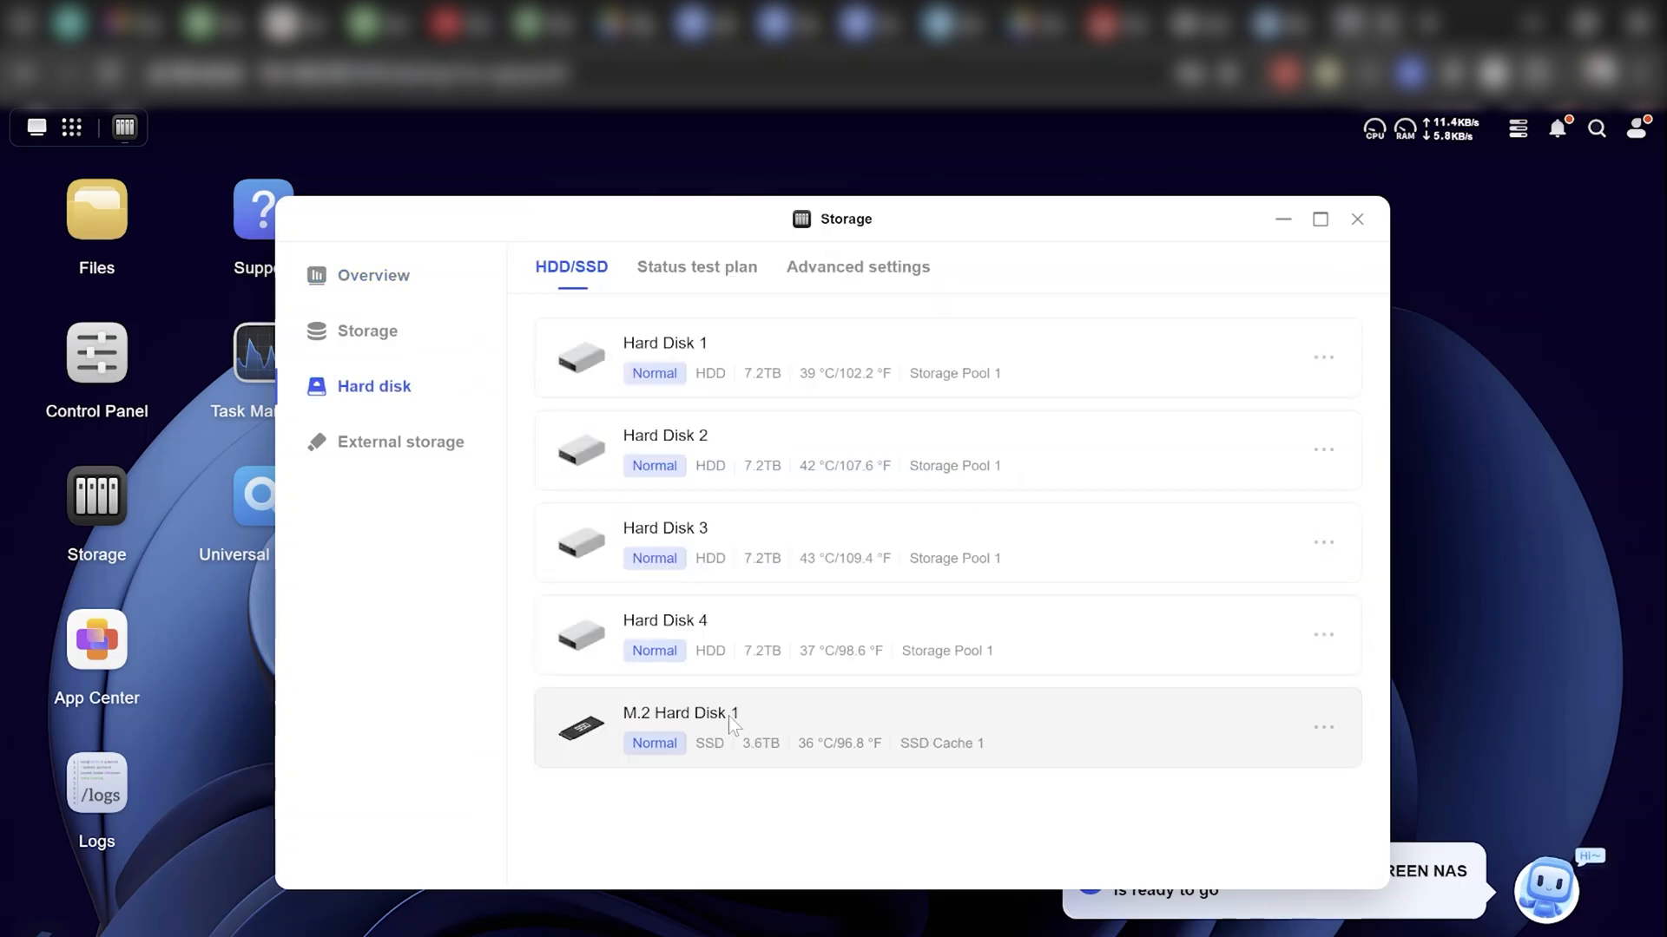
mouse_move(1357, 219)
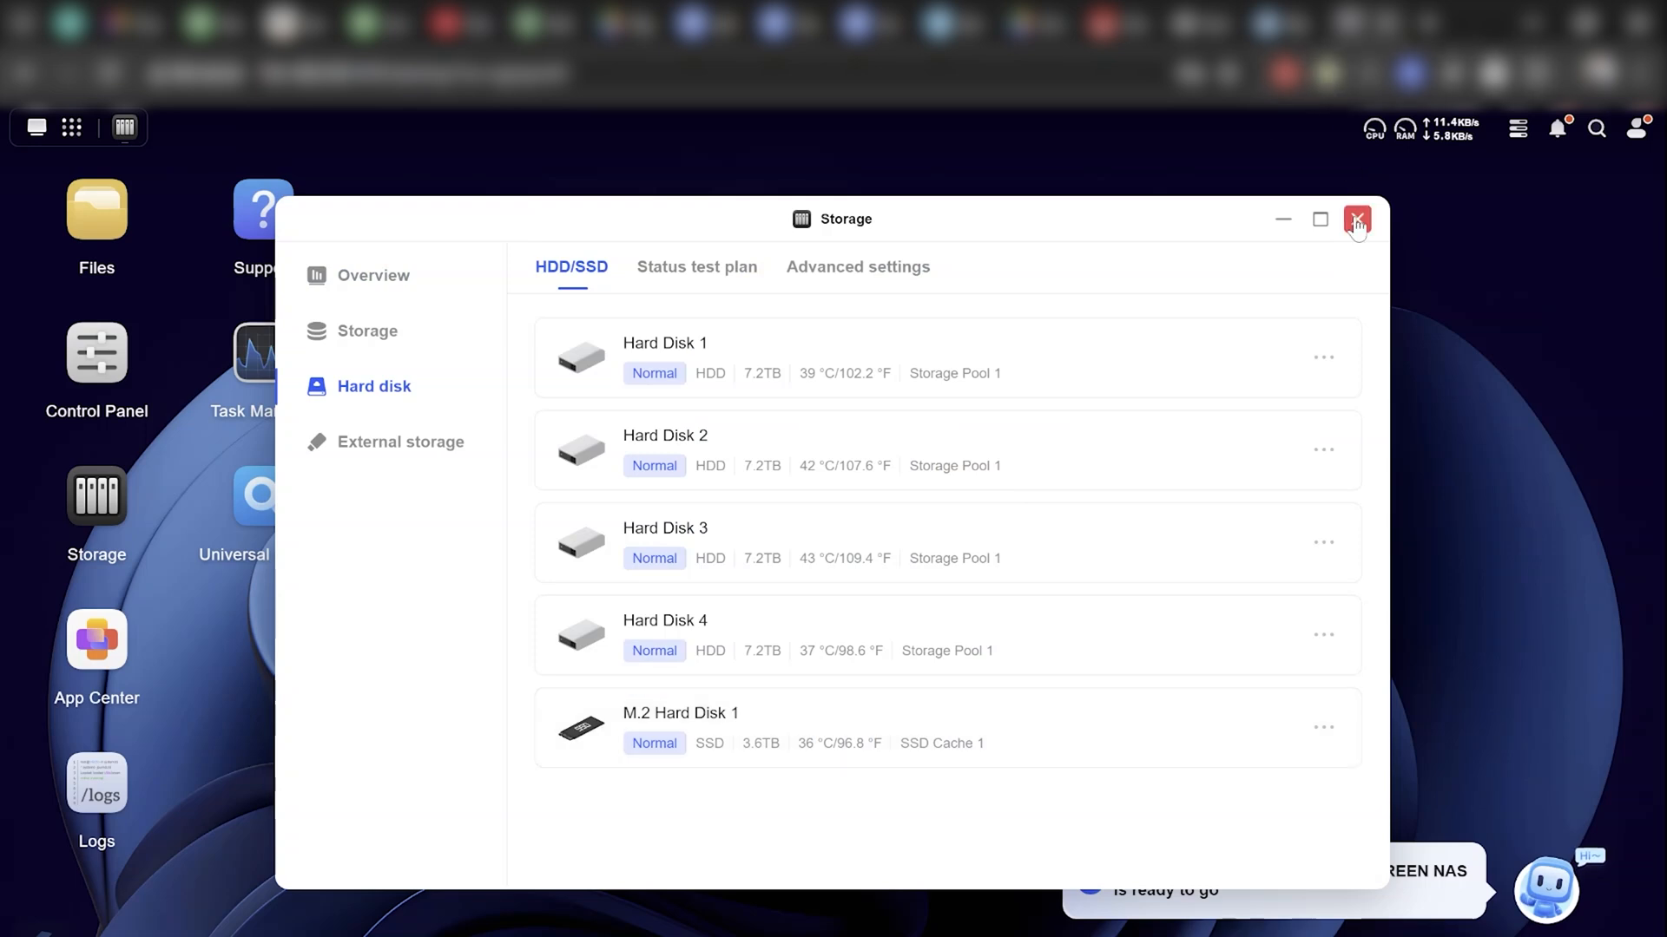
Step: Close Storage and launch the Files app from the desktop
left_click(1358, 219)
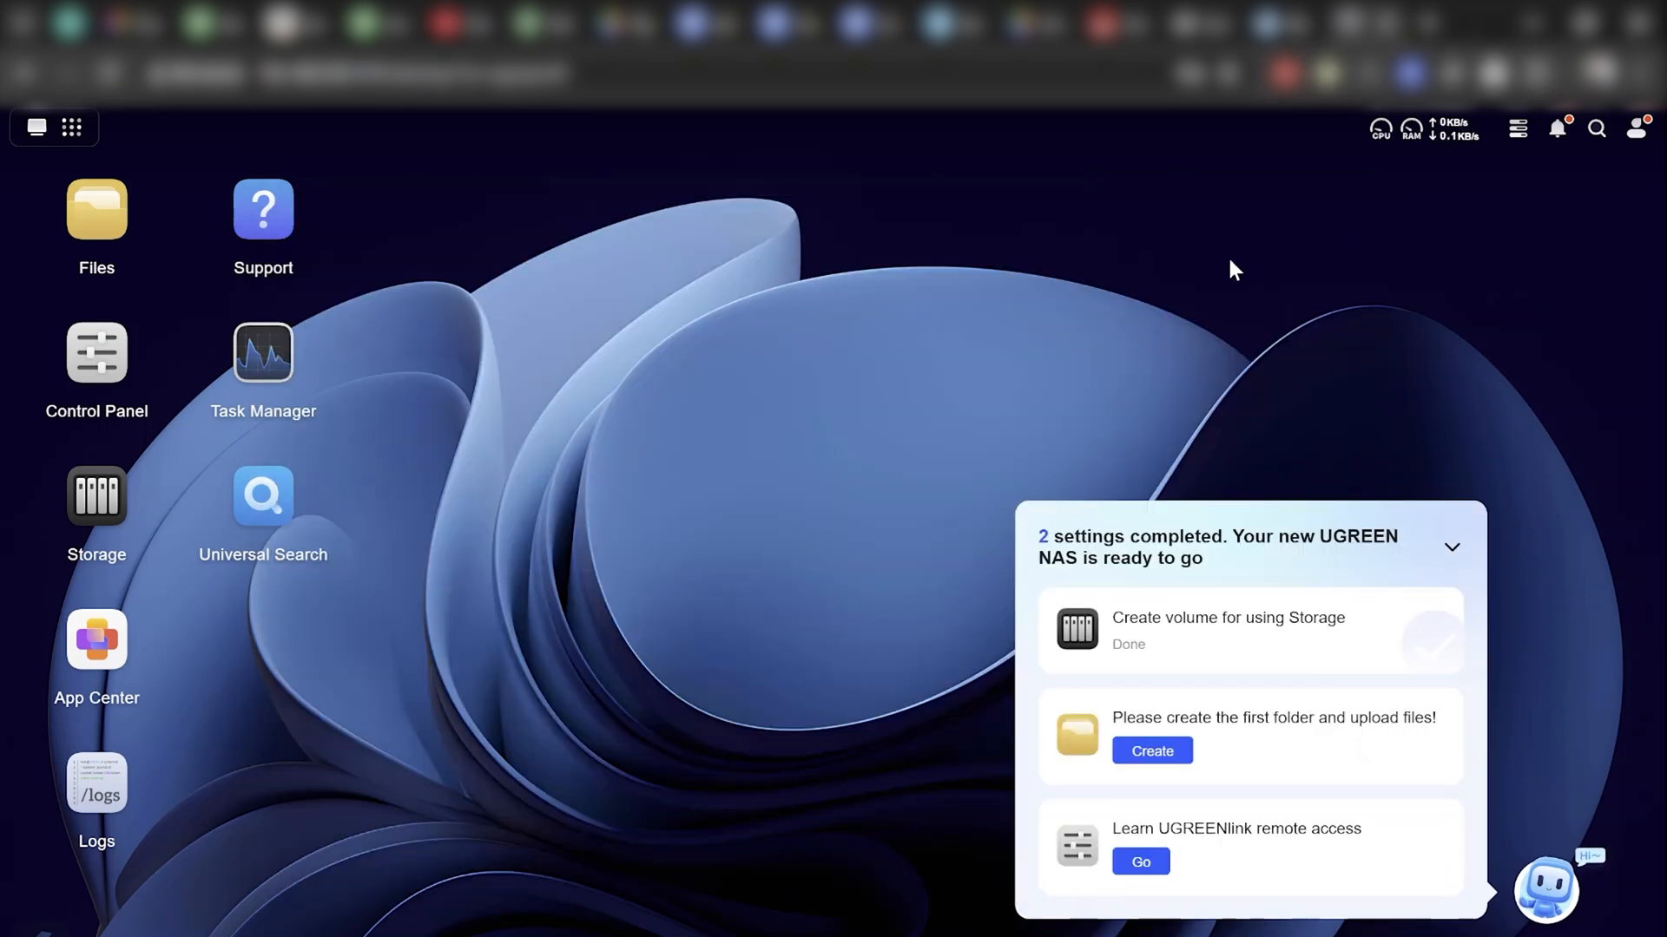
double_click(95, 208)
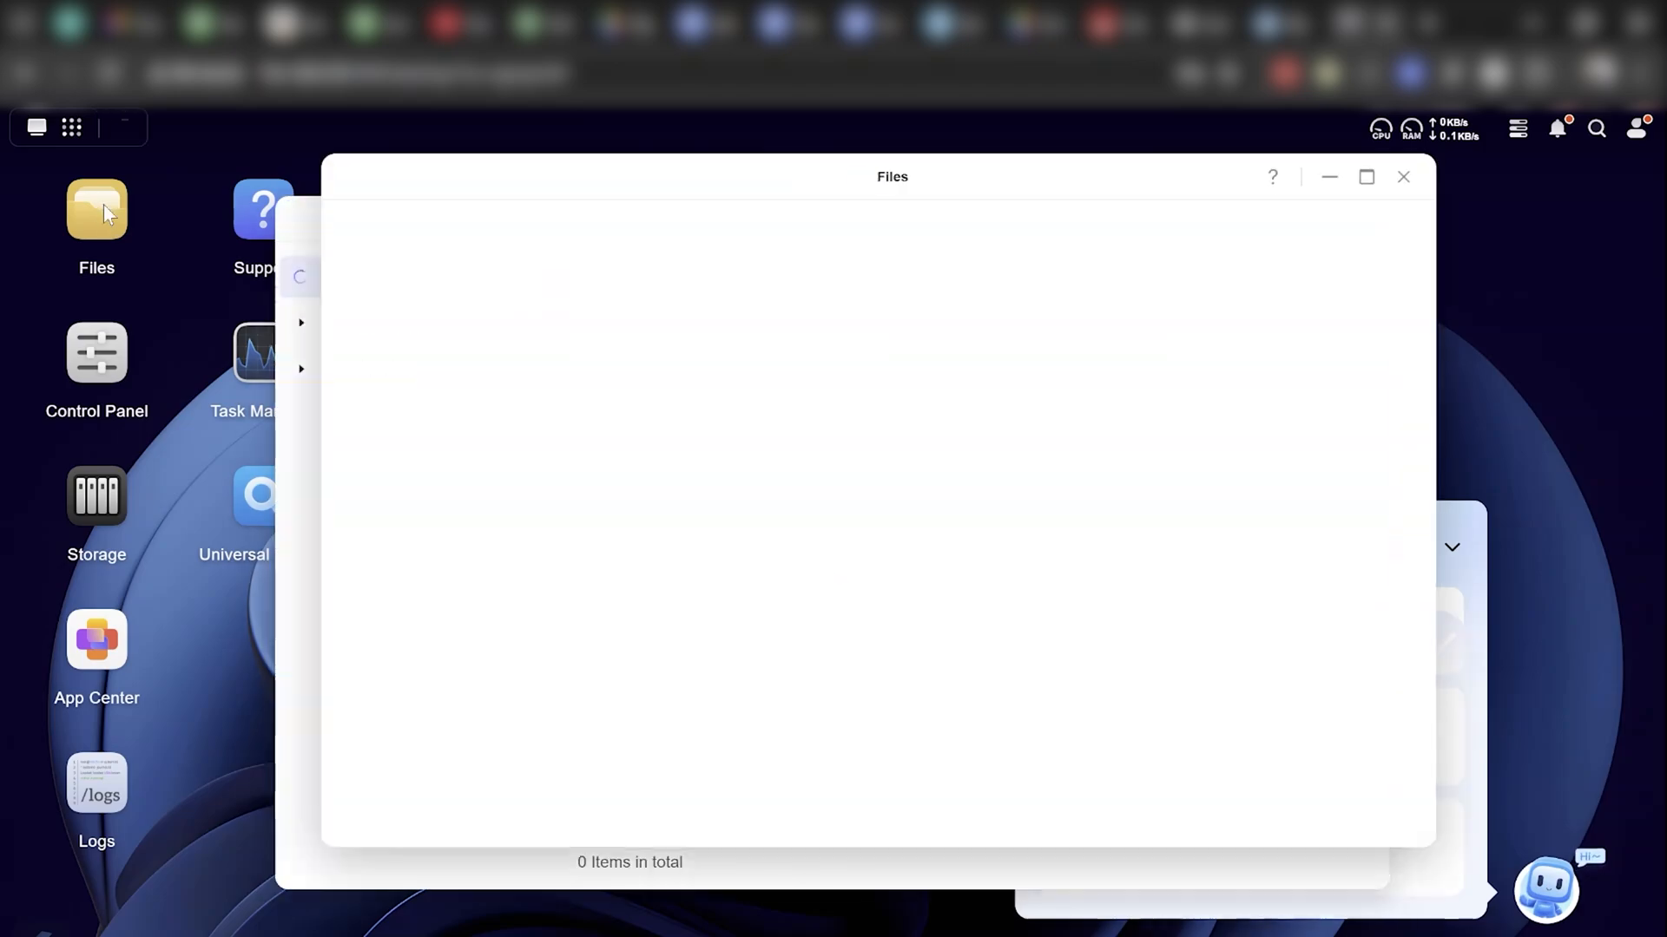